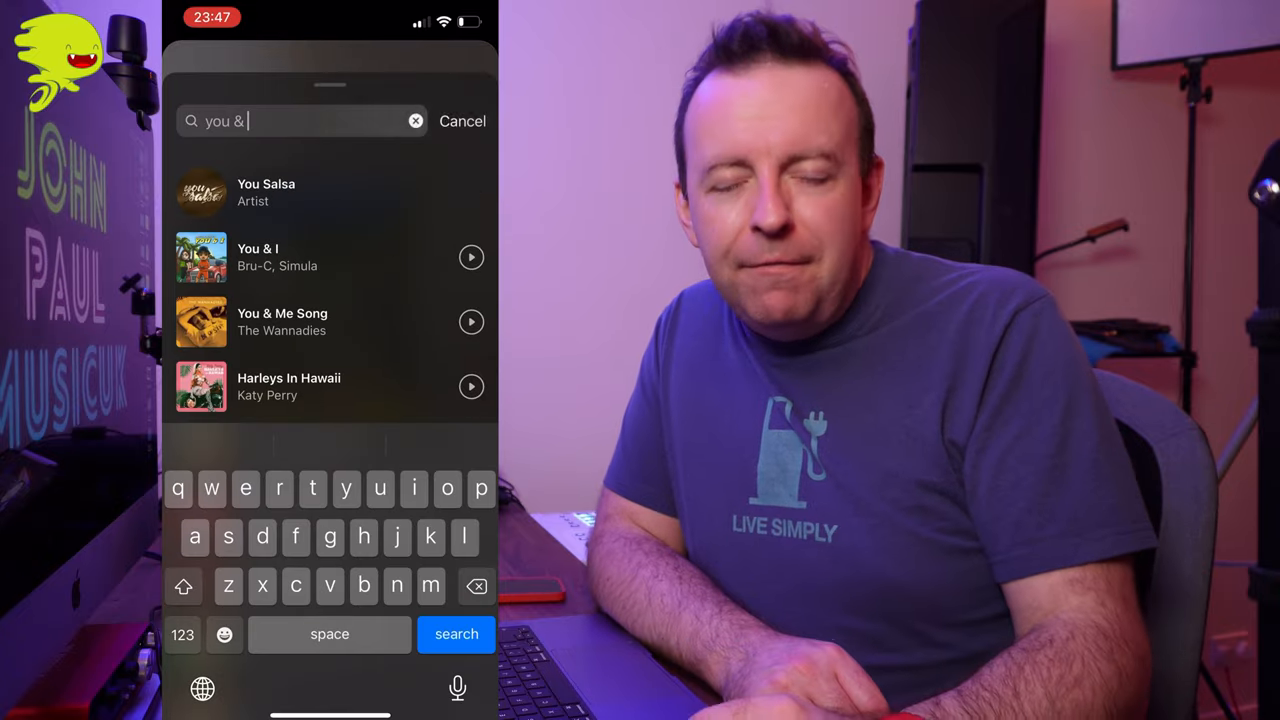
Step: Search the music library for 'me johnpaul' and add You & Me by JohnPaul as the story's music sticker
text(me johnpaul)
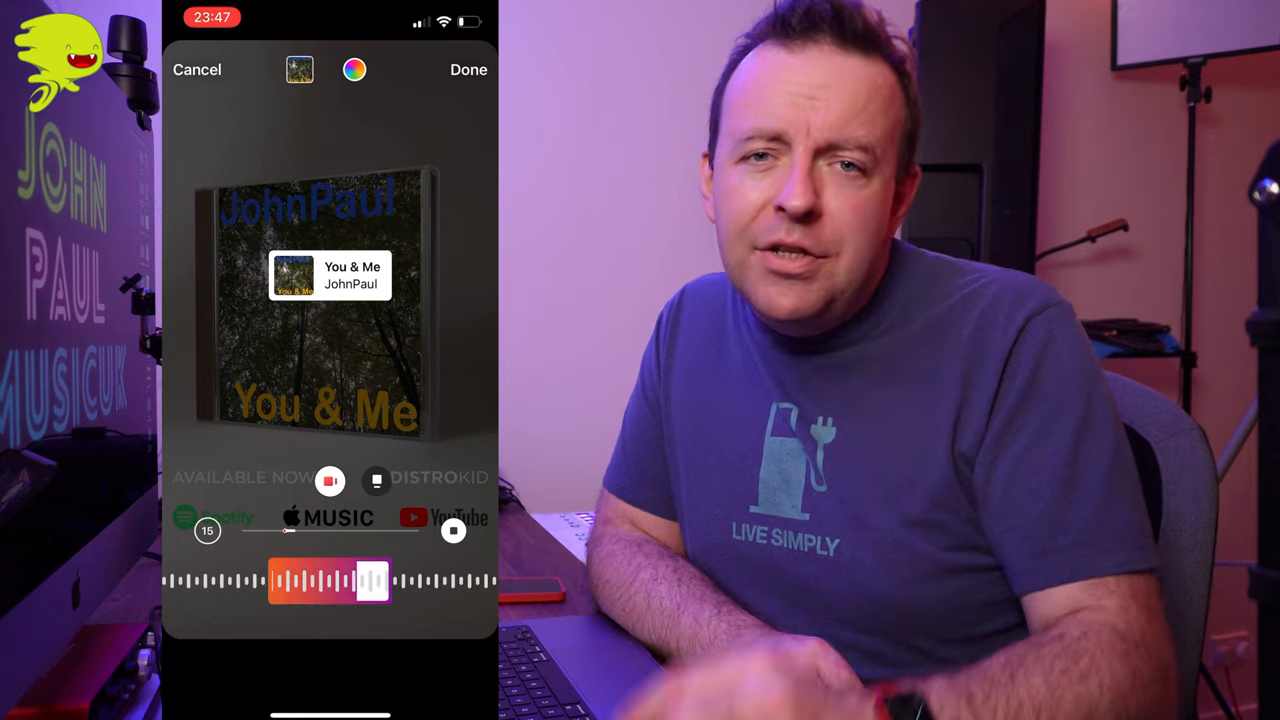
click(468, 68)
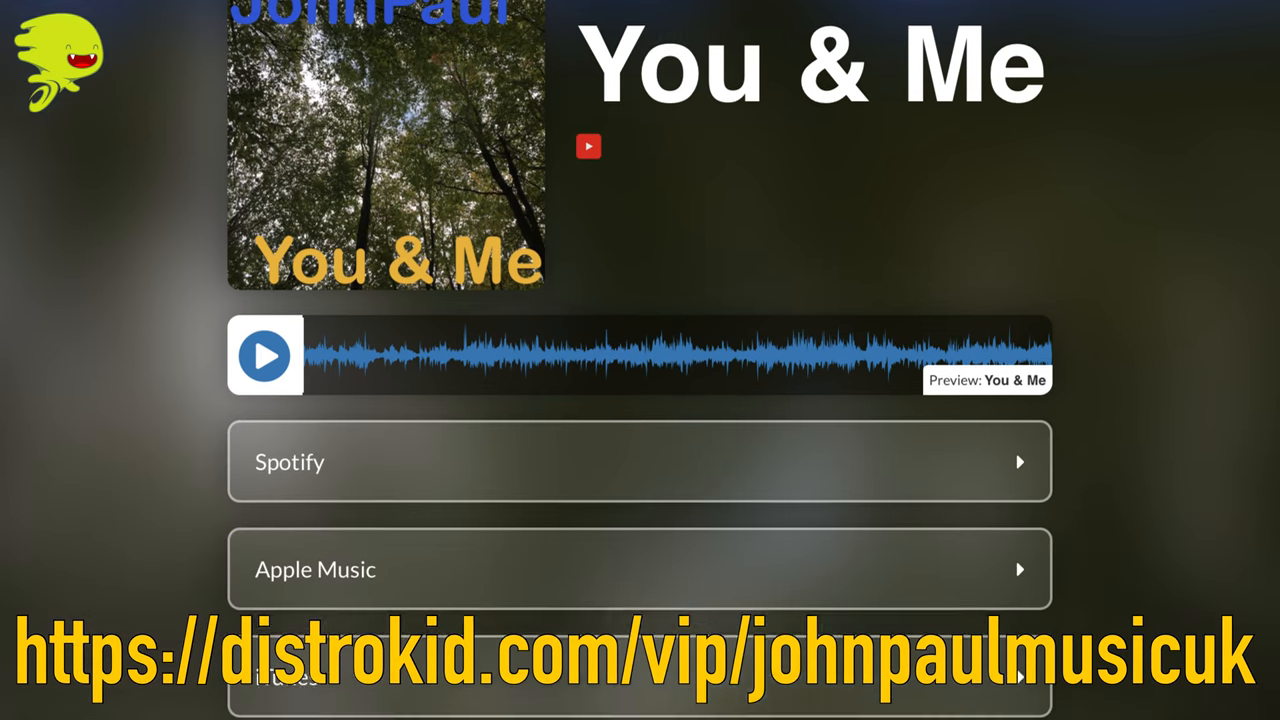
Step: Scroll down the You & Me HyperFollow page toward the Everlong (Ghost Piano Version) release
scroll(down, 3)
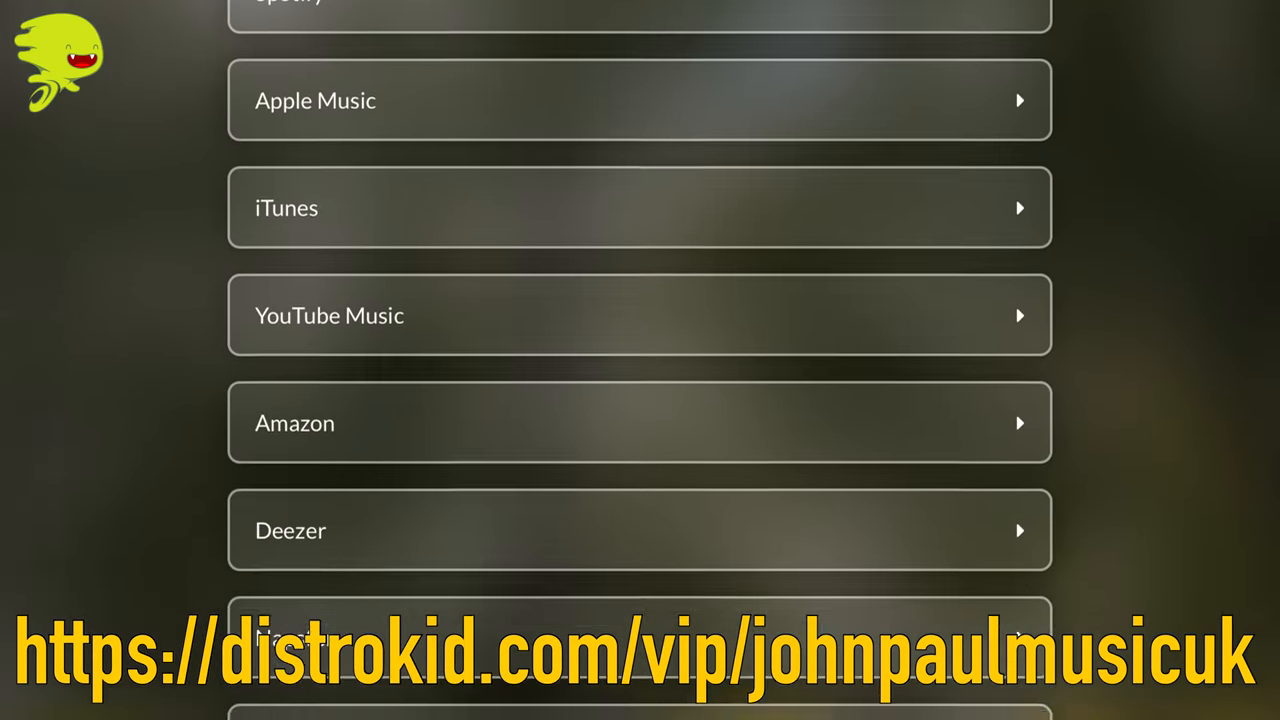
scroll(down, 3)
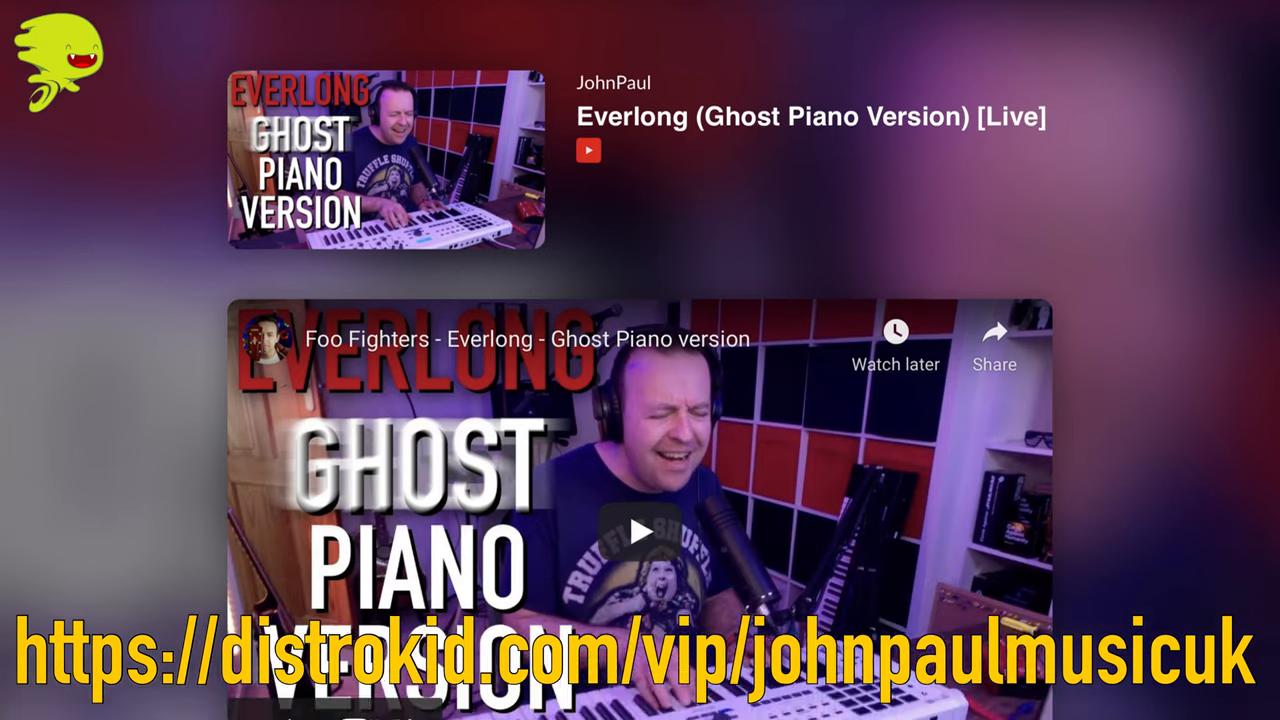
scroll(down, 3)
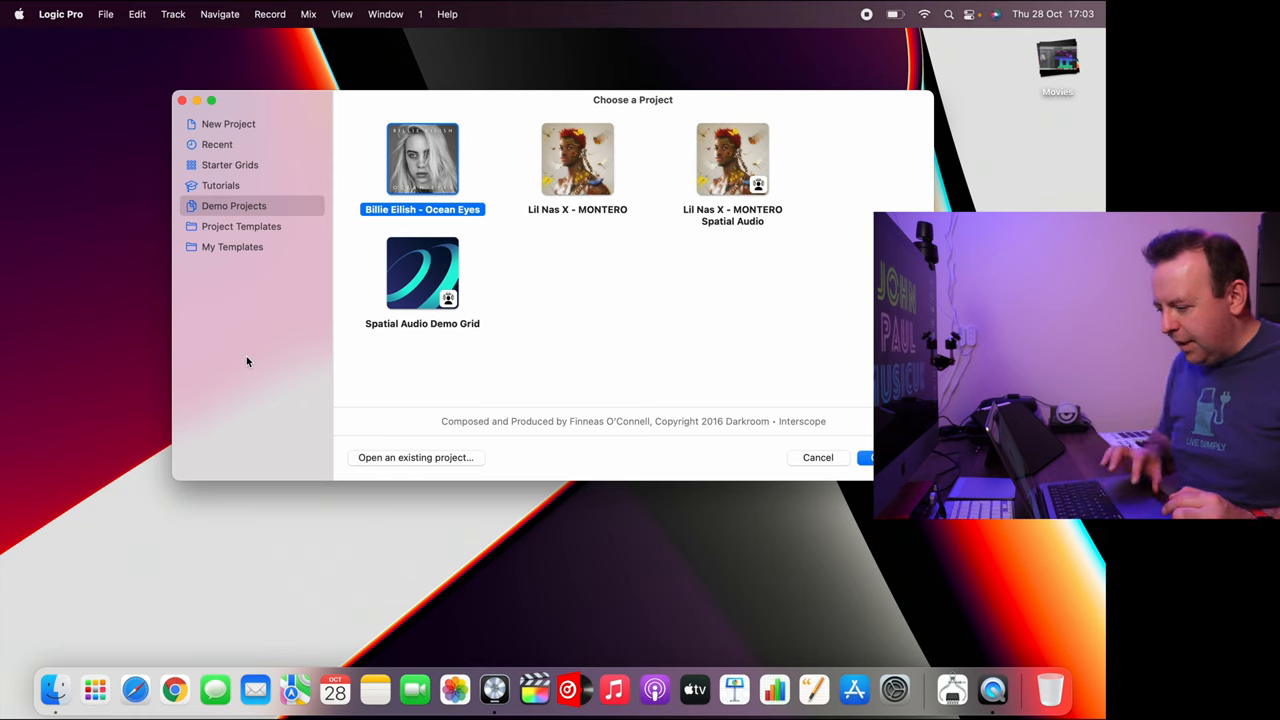
Step: Open the Billie Eilish – Ocean Eyes demo from Demo Projects
click(816, 456)
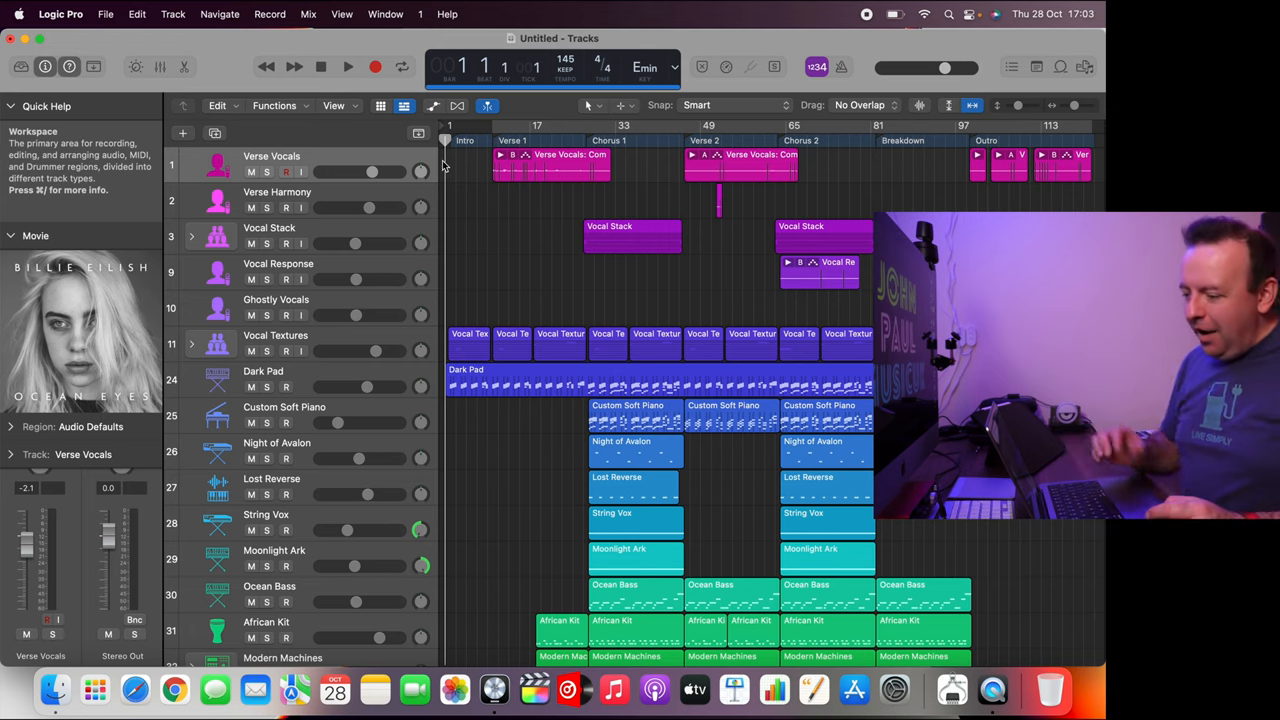
mouse_move(348, 66)
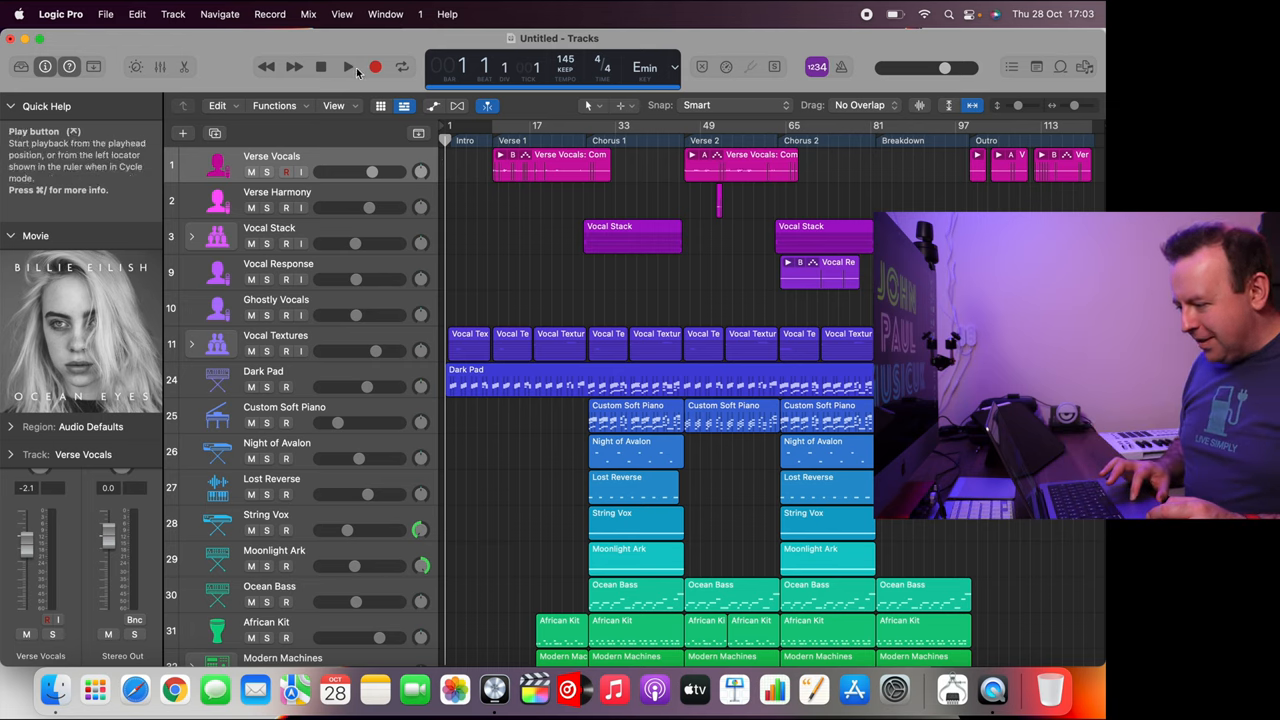
Step: Play the Ocean Eyes demo through its intro from the transport bar
click(348, 66)
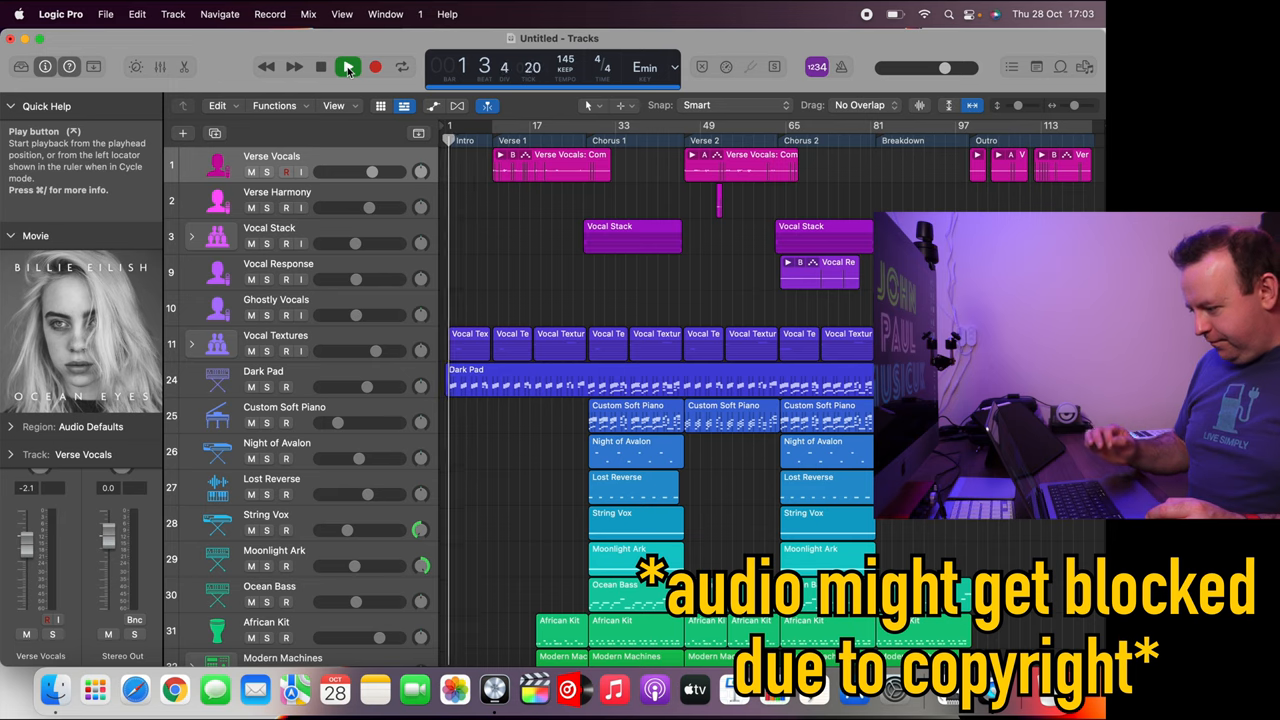
click(348, 66)
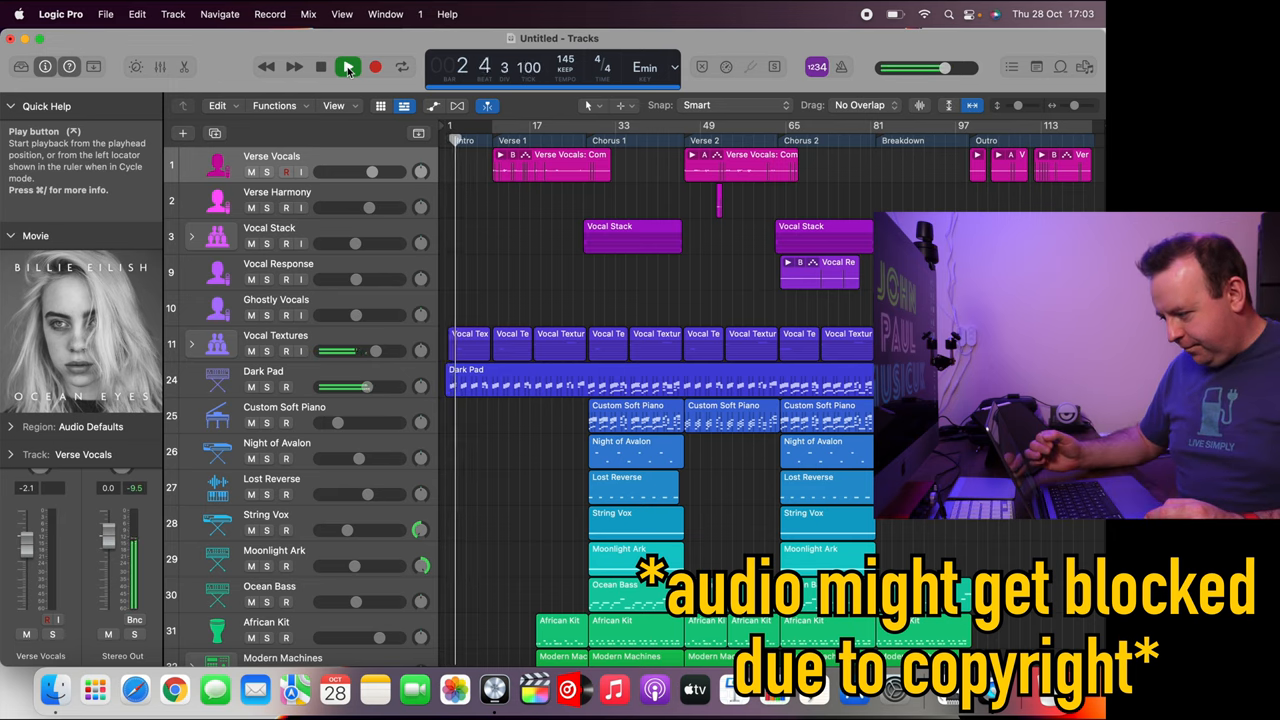
click(348, 66)
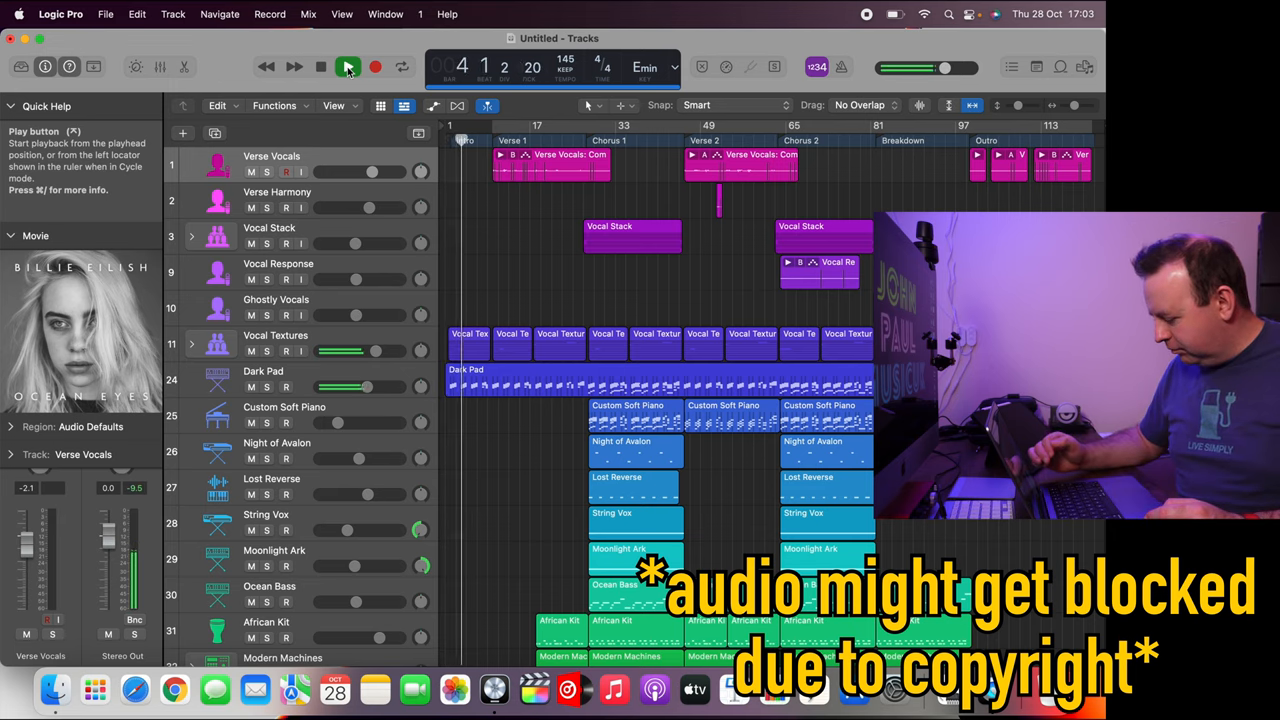
click(348, 68)
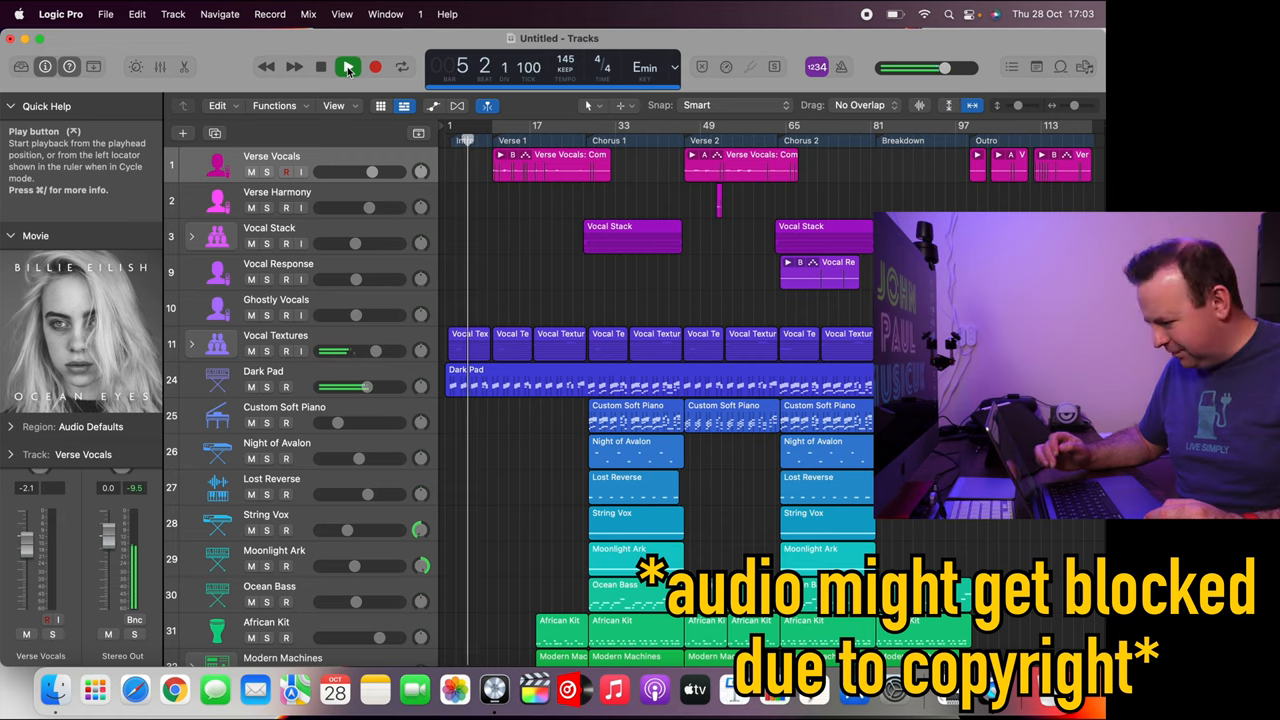
click(348, 68)
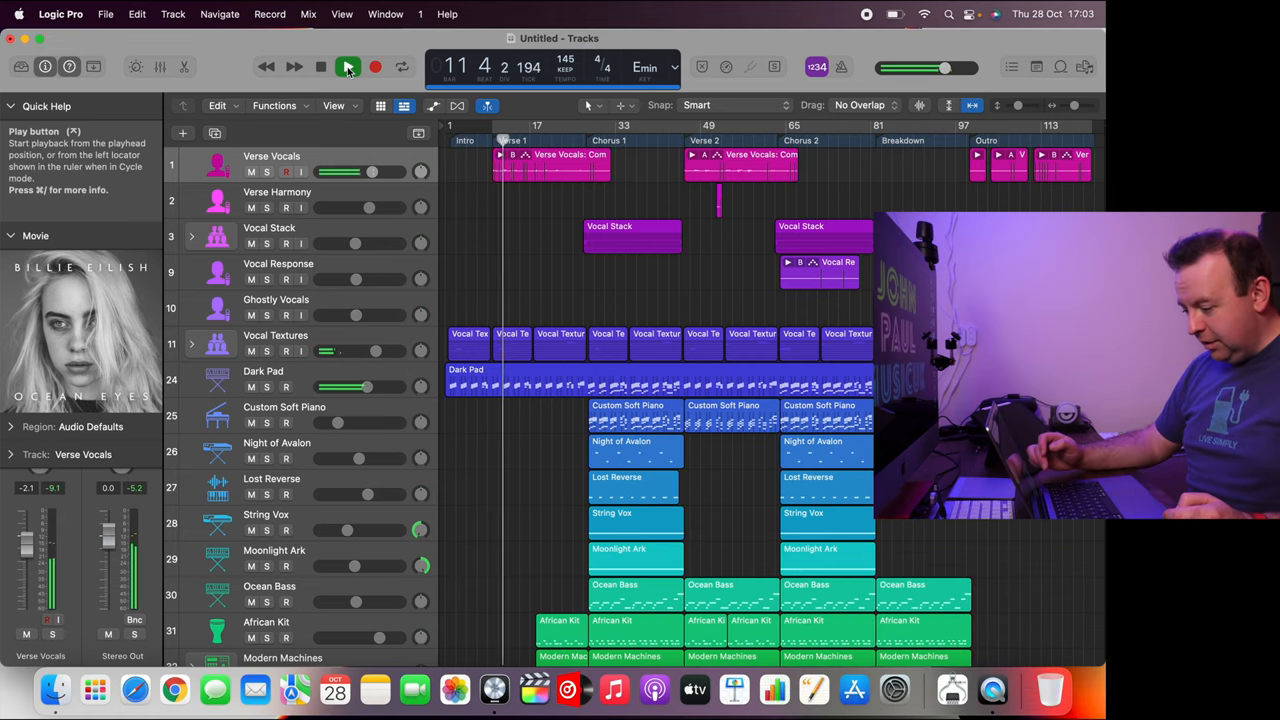
click(348, 68)
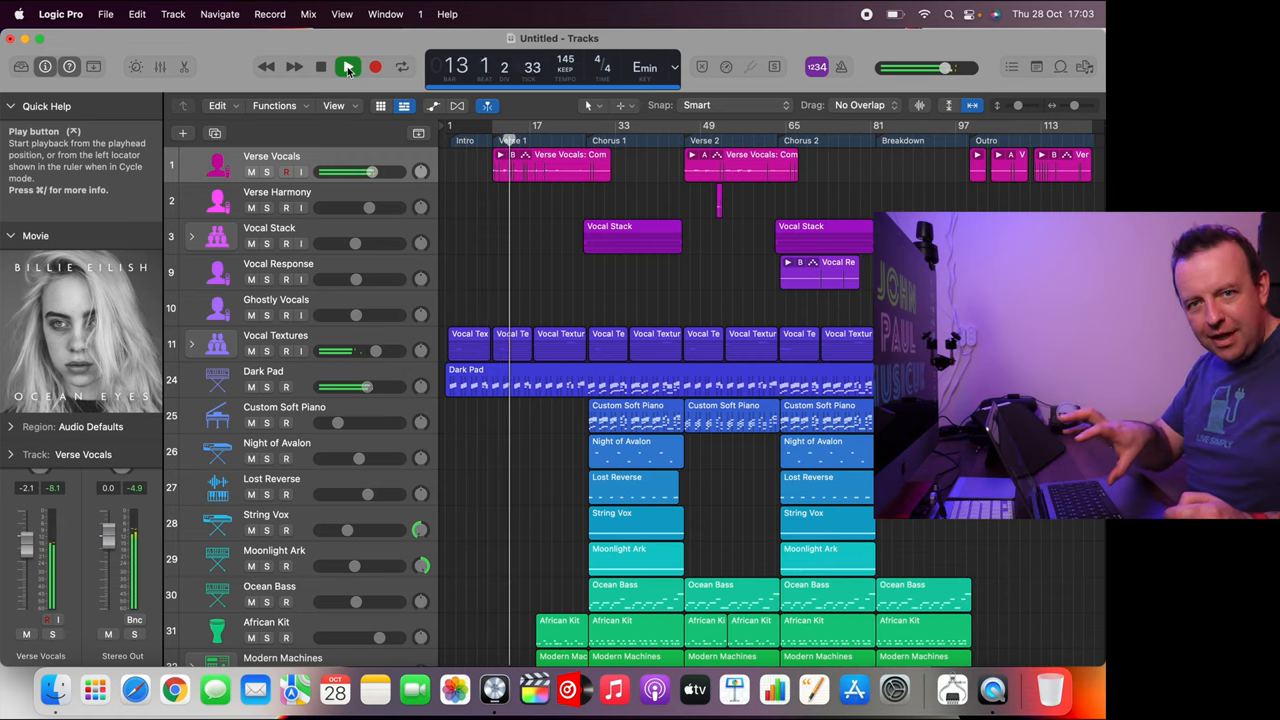
click(348, 66)
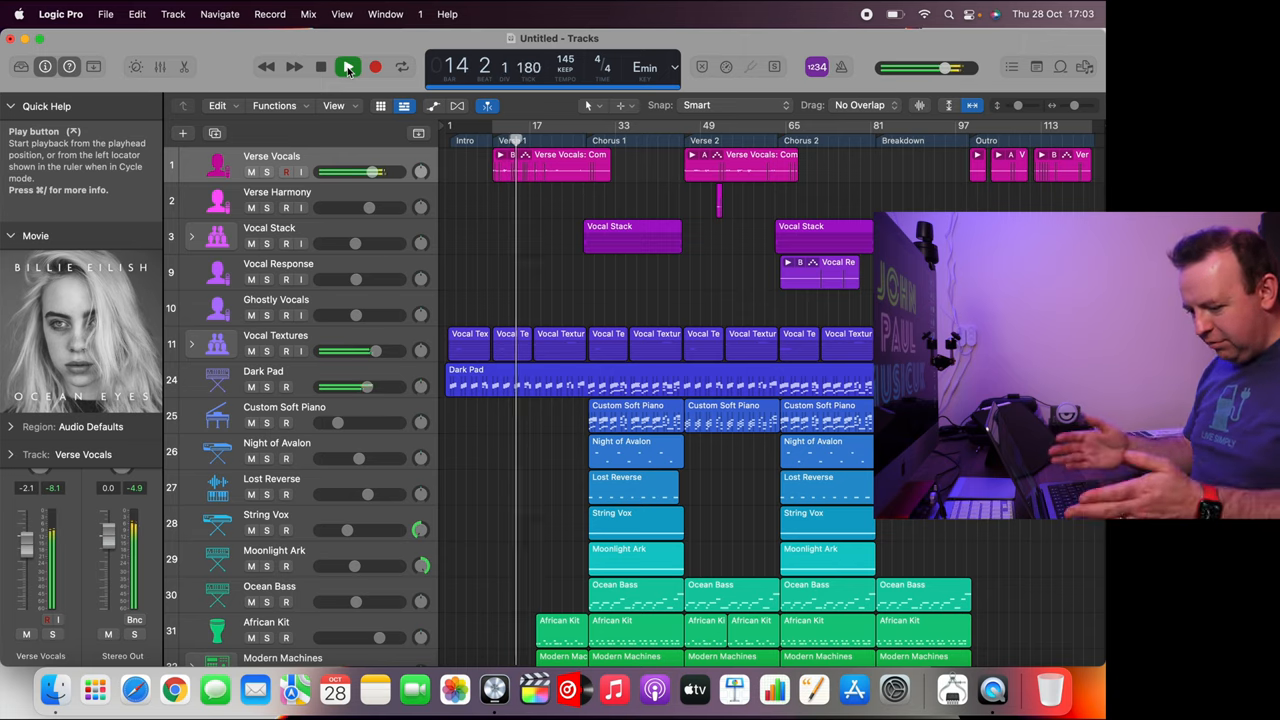
click(348, 68)
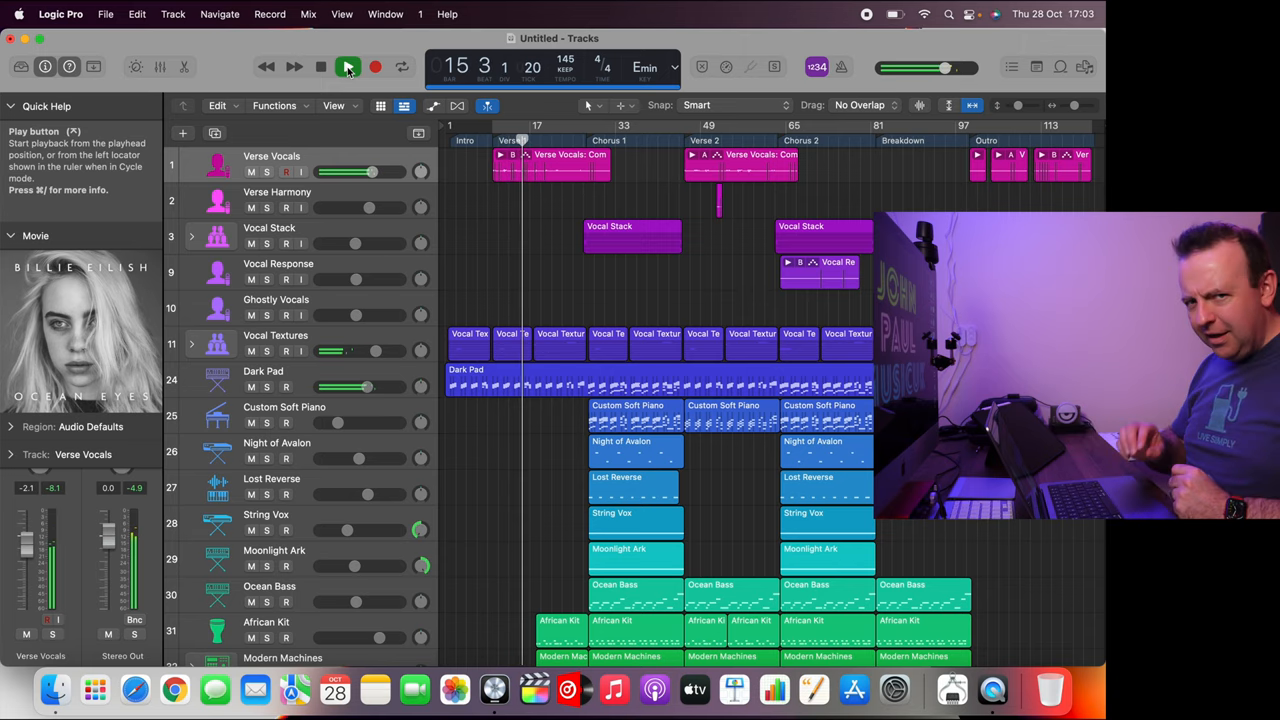
click(320, 66)
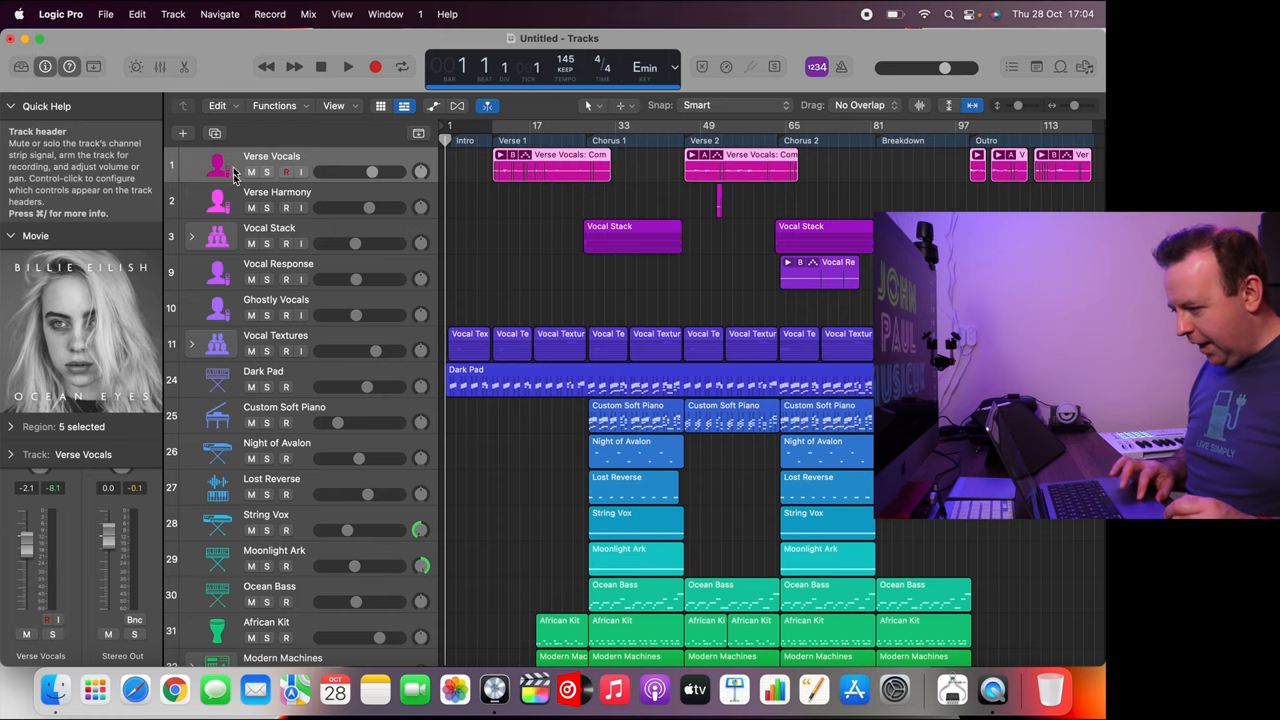
Step: Scroll the track list and select the tracks so they can be duplicated
scroll(down, 3)
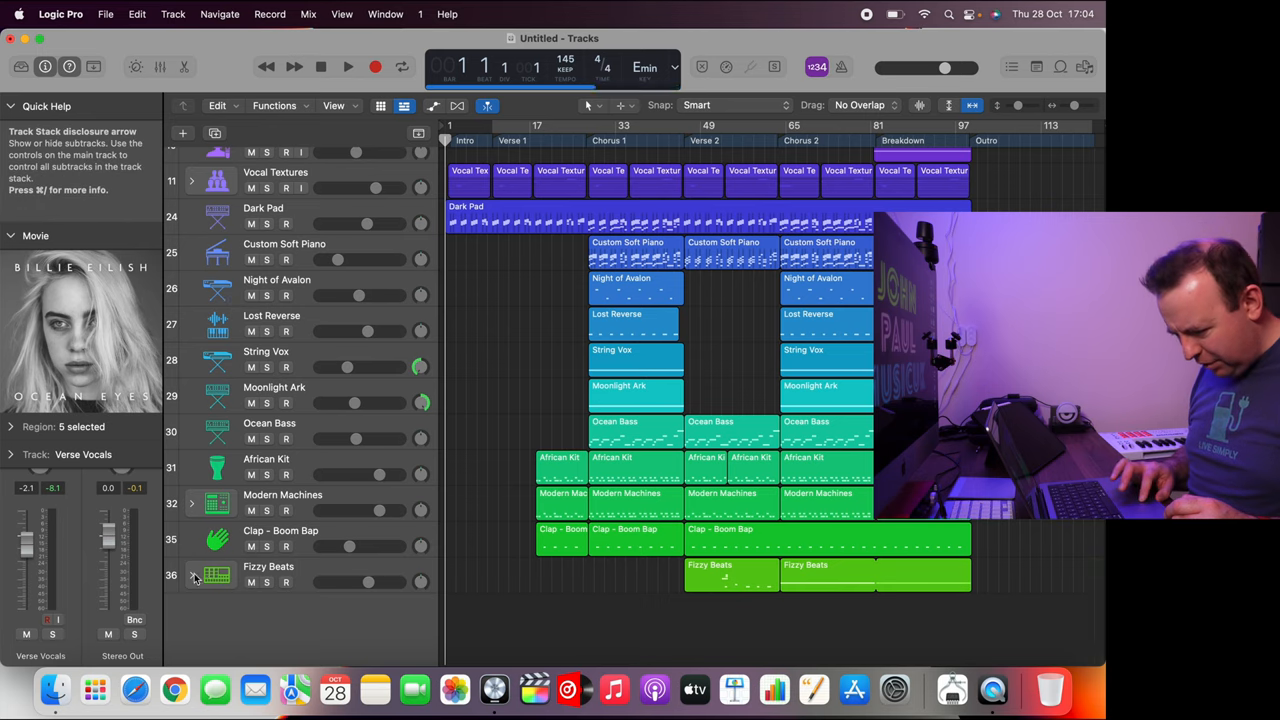
click(192, 576)
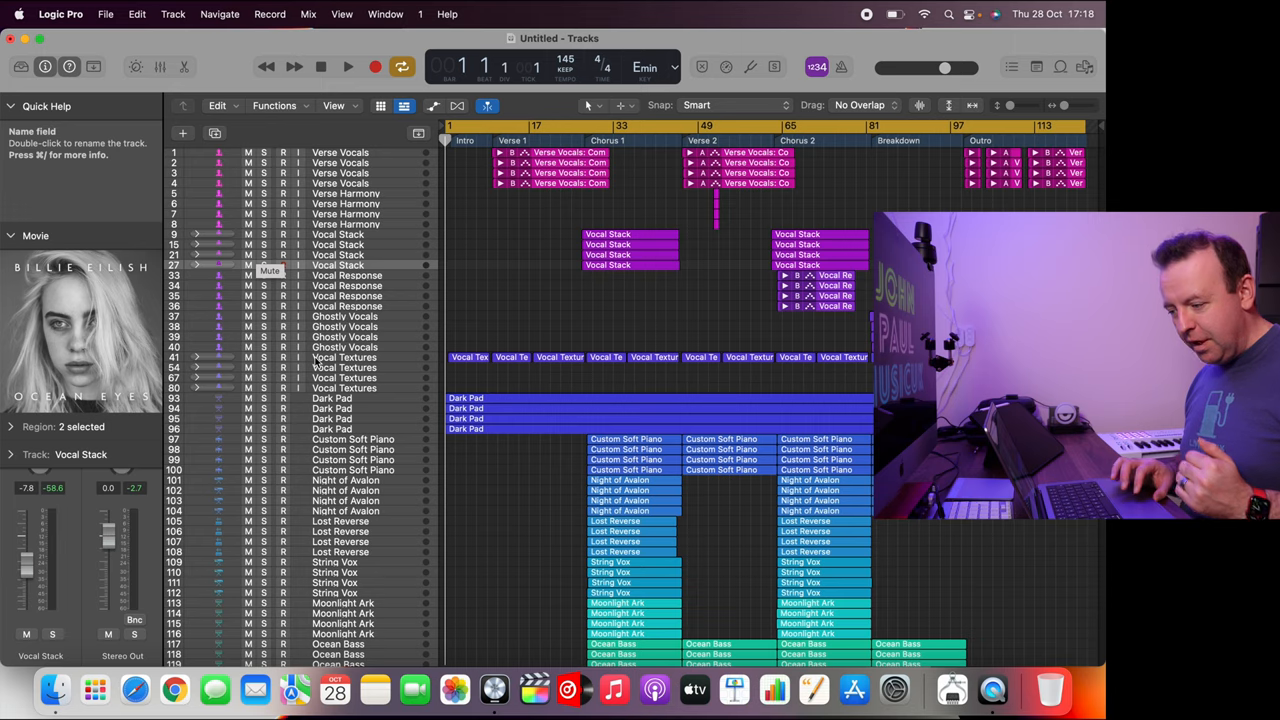
Step: Scroll down the tracks and across the Mixer channel strips of the multiplied project
scroll(down, 3)
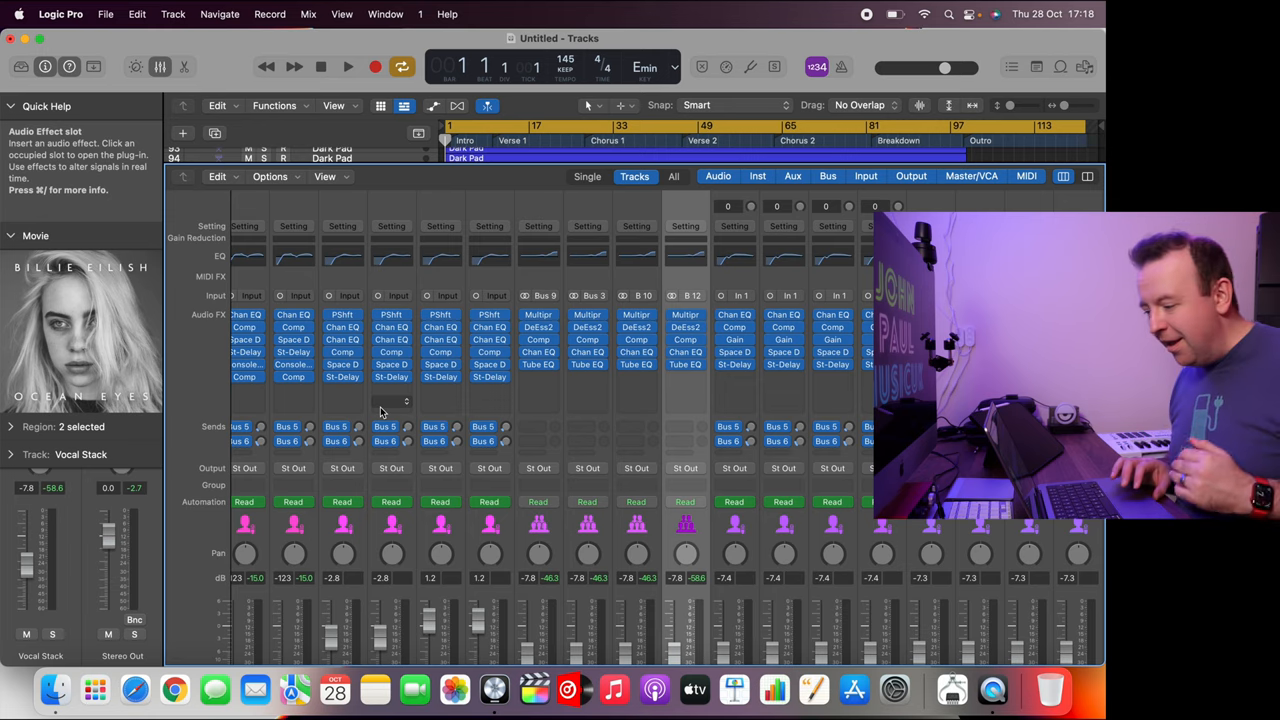
scroll(right, 3)
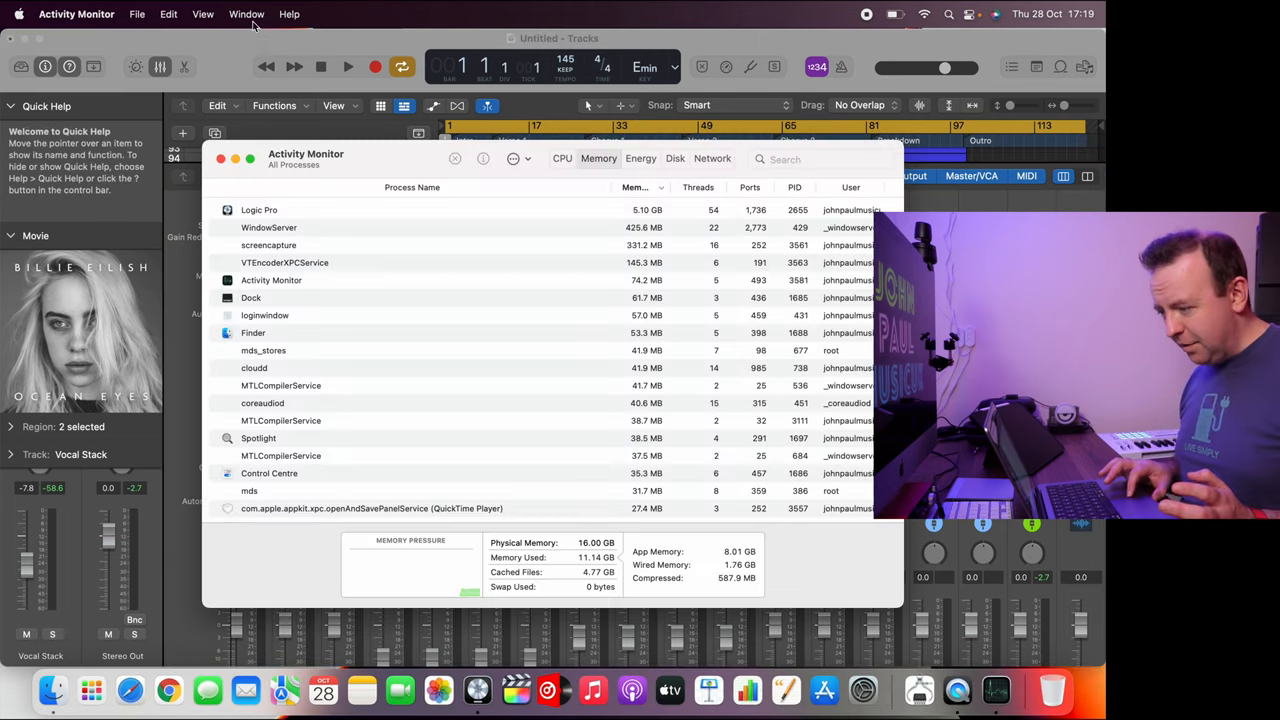
Step: Show Activity Monitor's CPU History window floating over the Logic Pro mixer
click(246, 14)
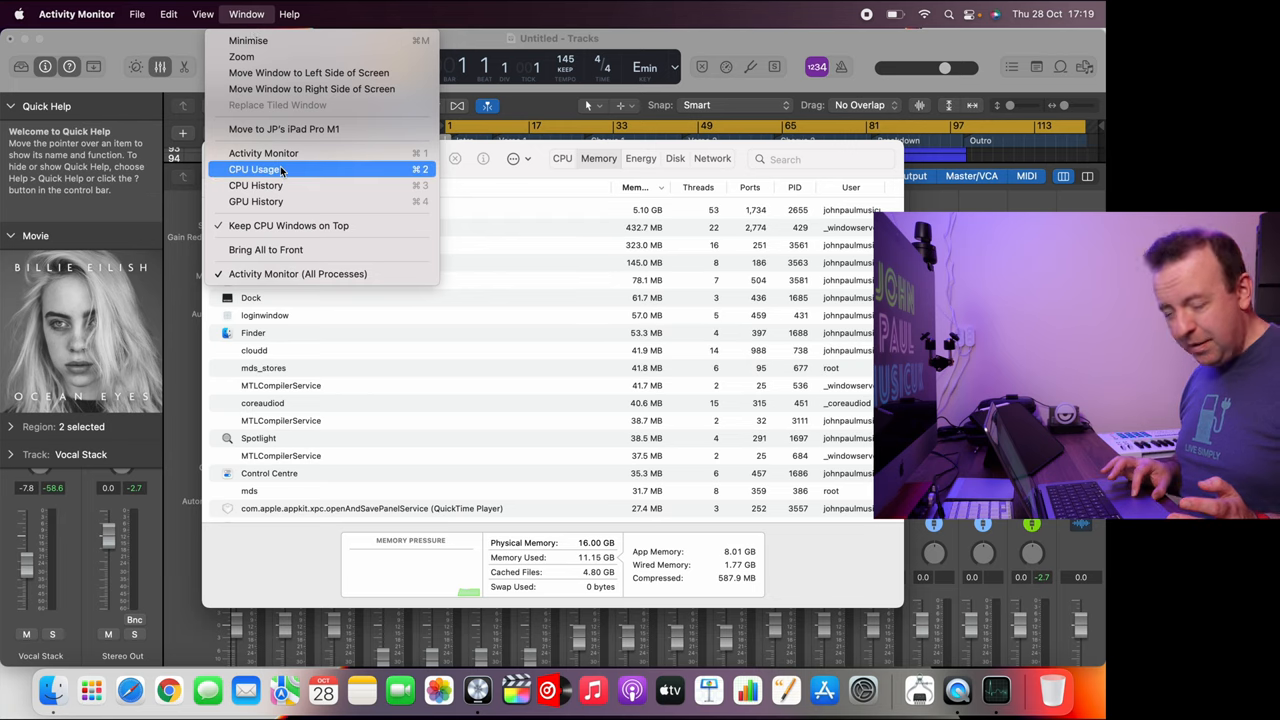
click(256, 168)
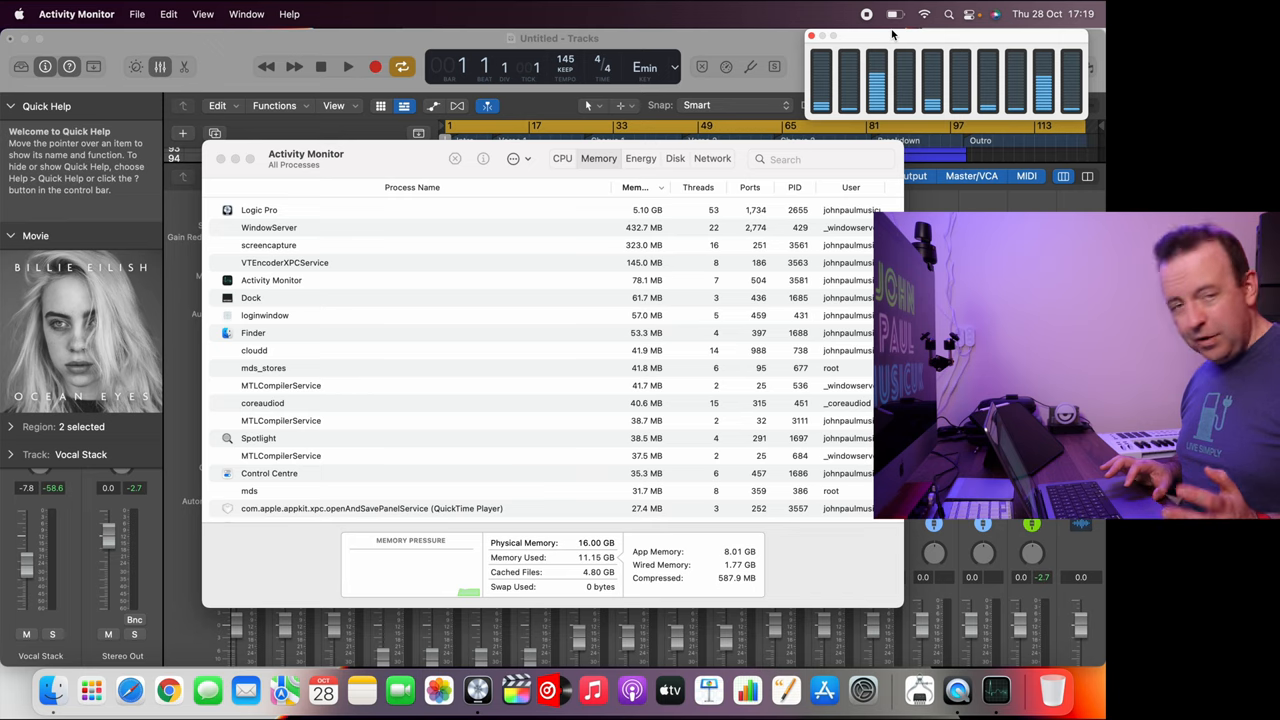
mouse_move(934, 84)
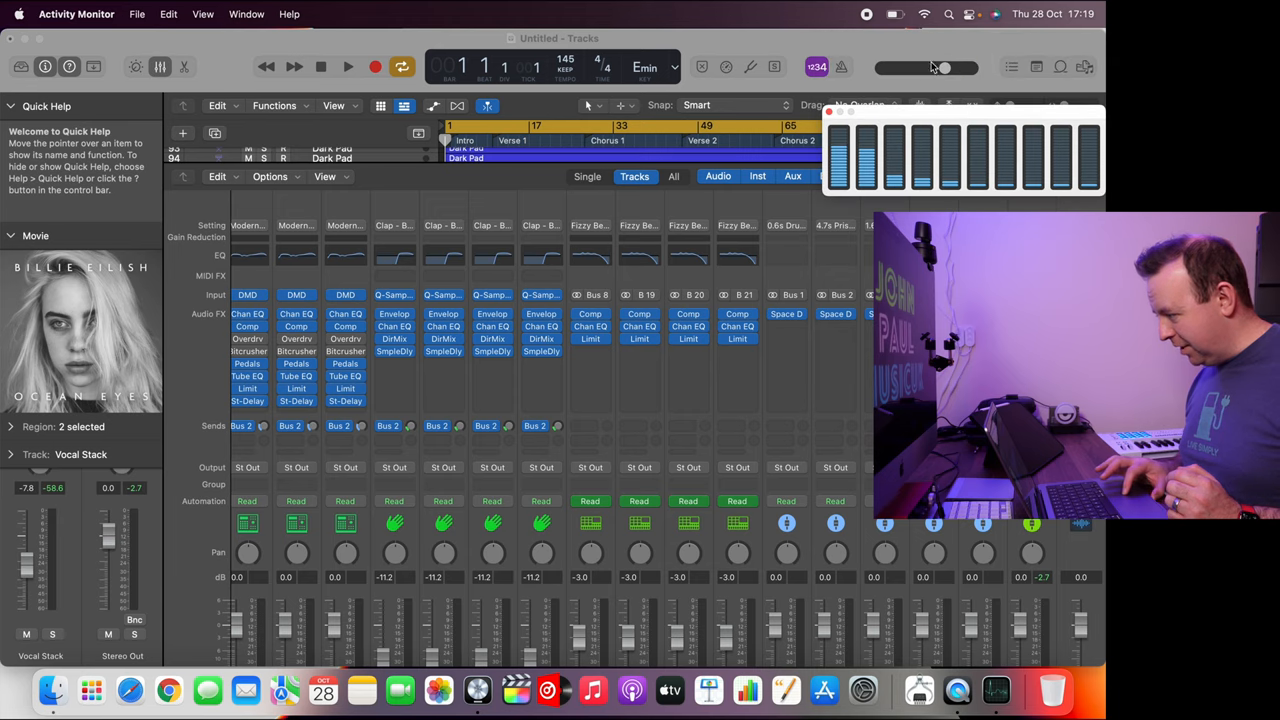
drag(940, 68, 916, 68)
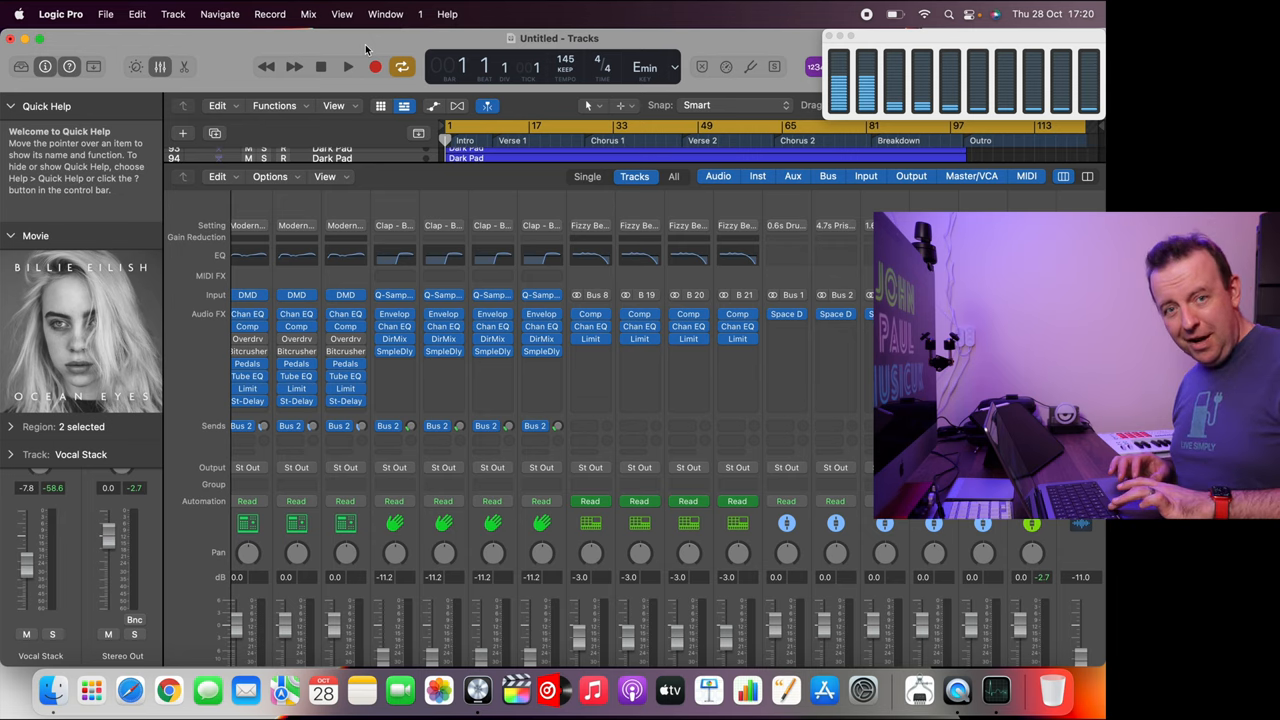
click(348, 66)
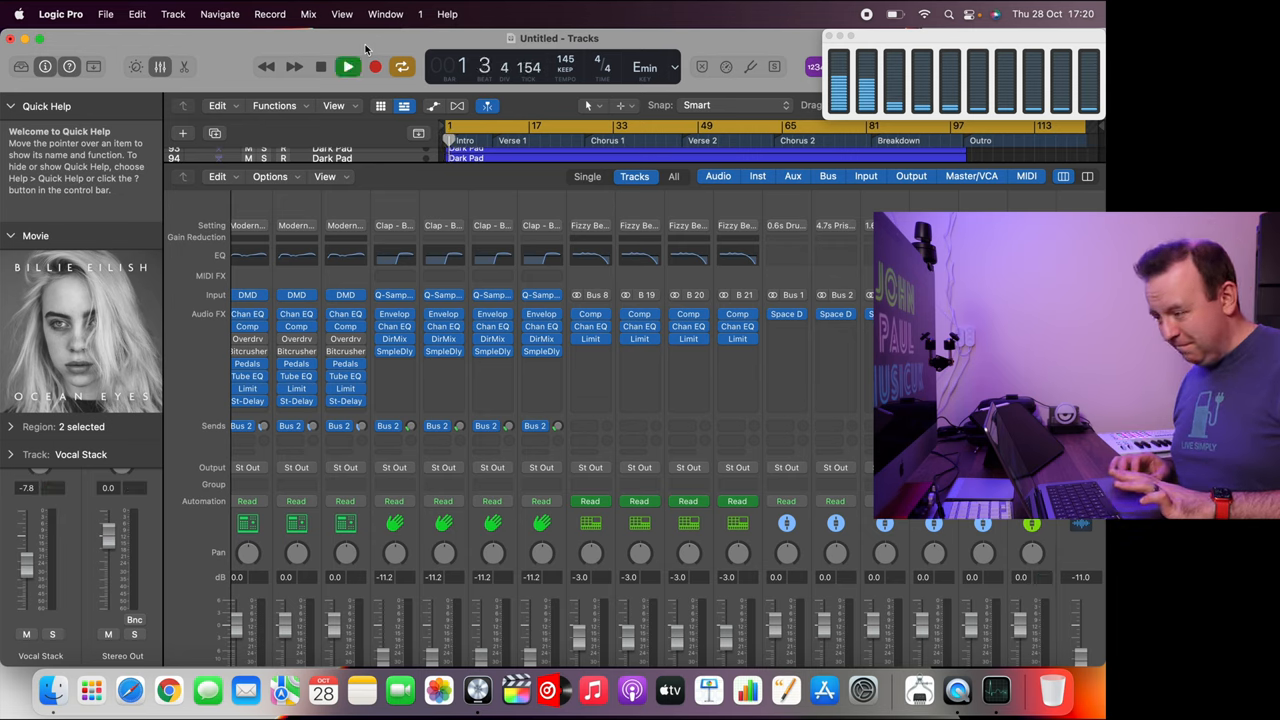
click(348, 66)
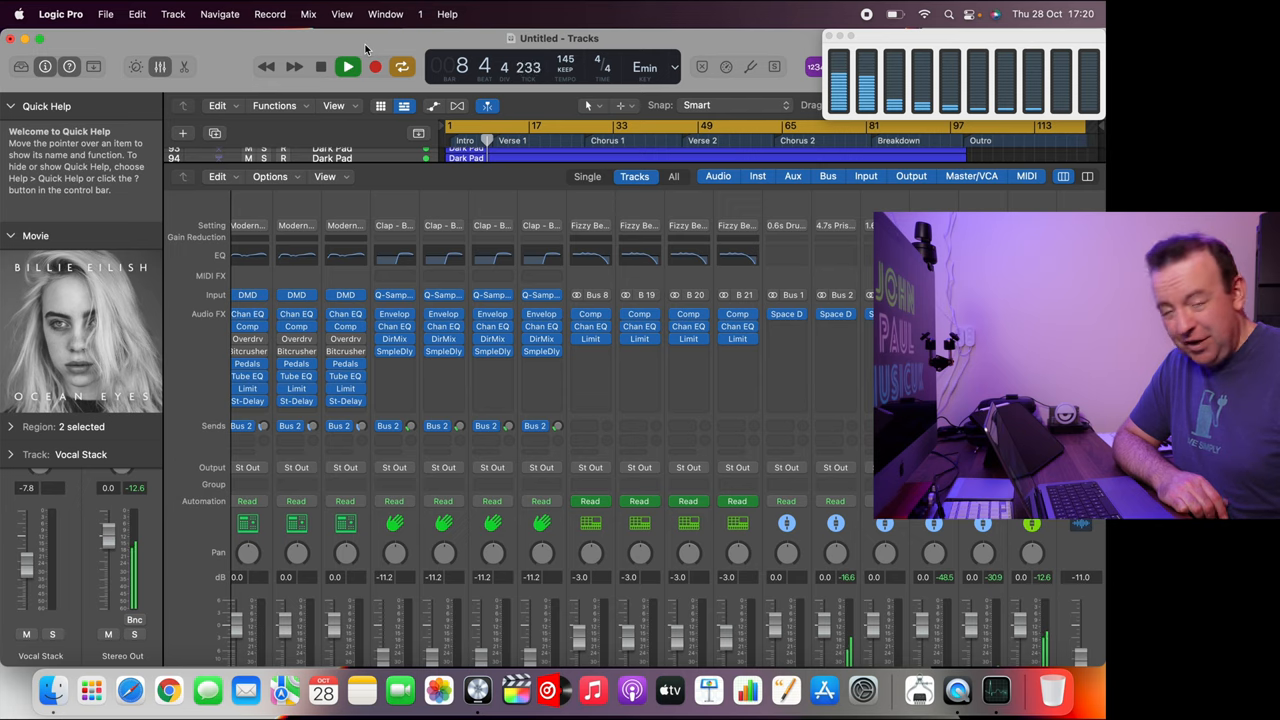
click(348, 66)
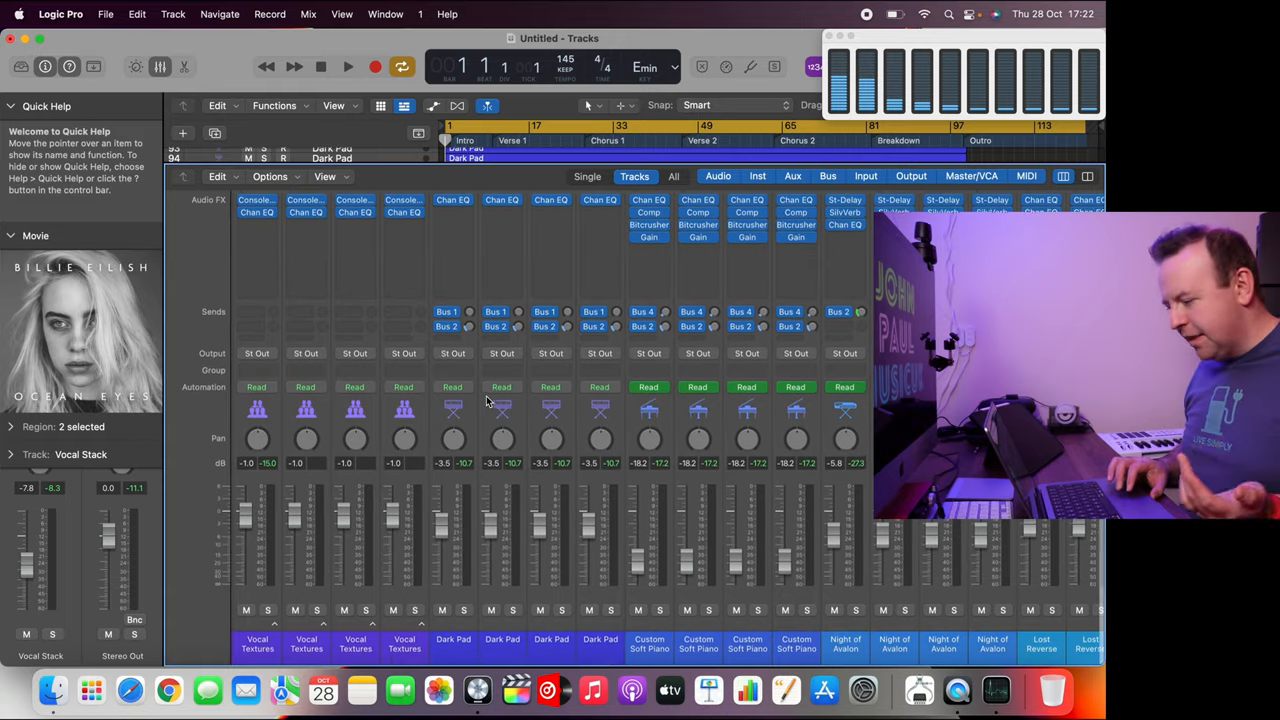
scroll(right, 3)
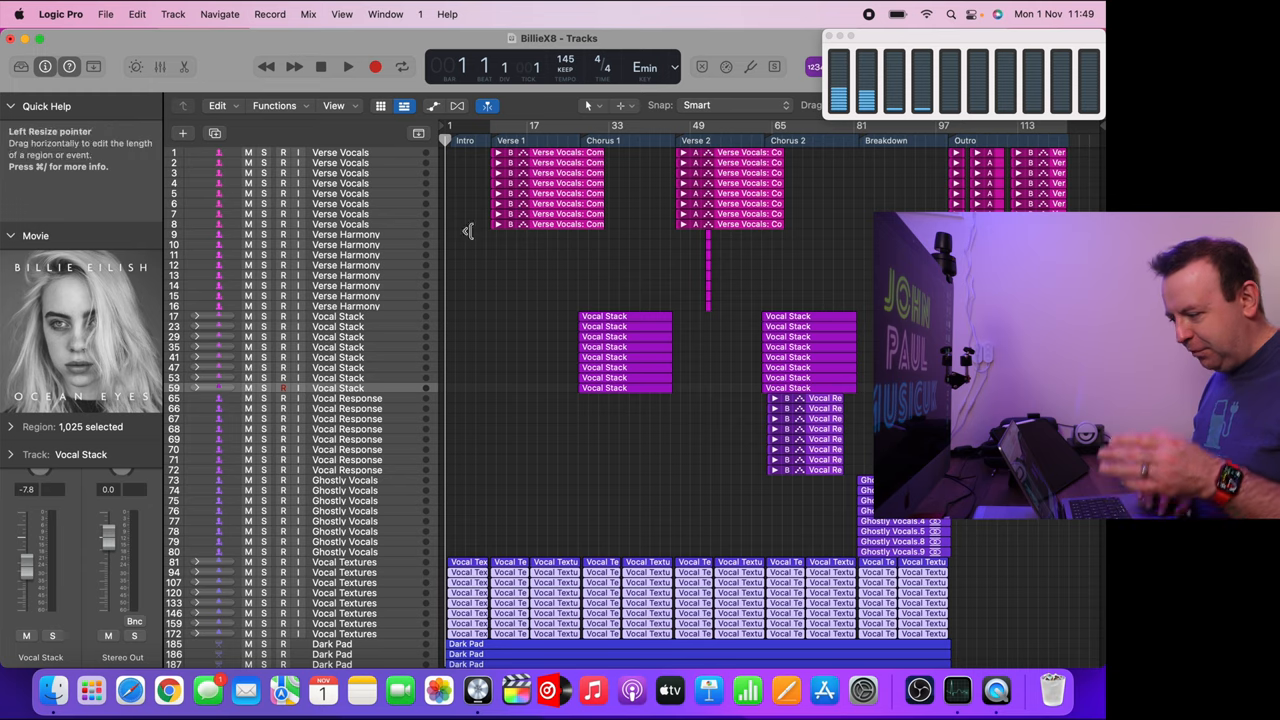
mouse_move(492, 424)
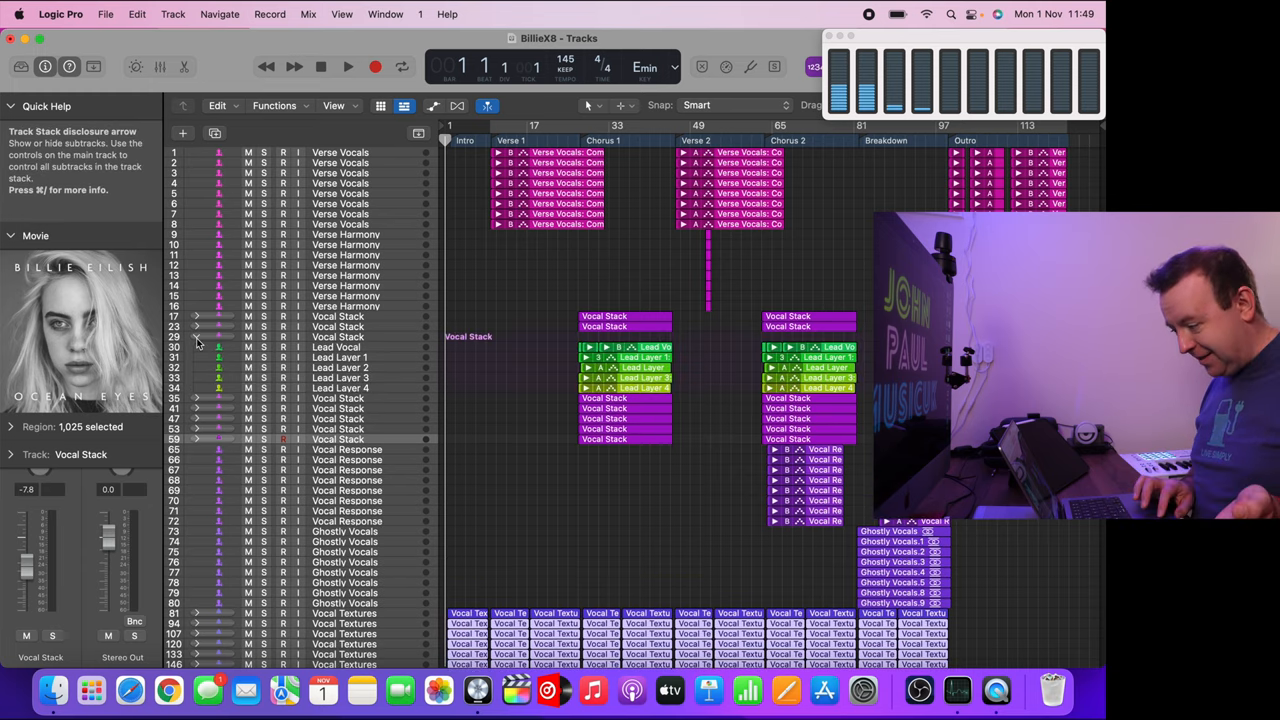
Step: Scroll through the BillieX8 project's 330-plus duplicated tracks in the Tracks area
scroll(down, 3)
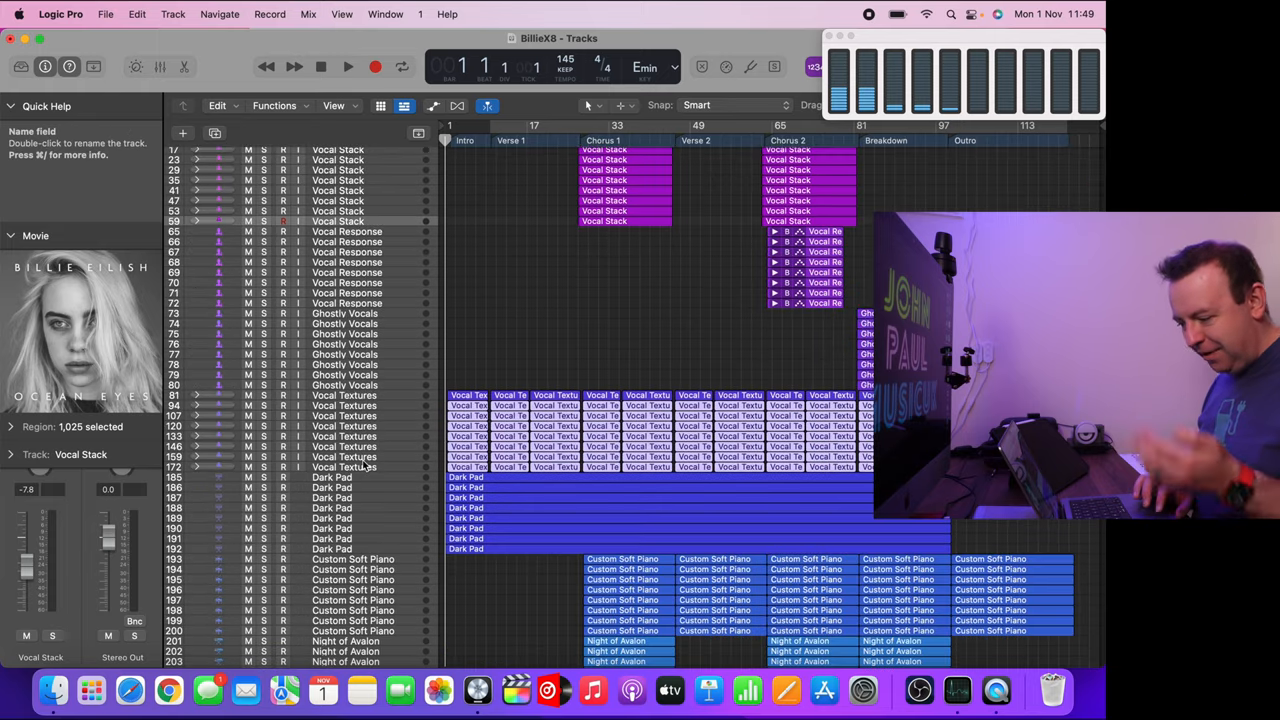
scroll(down, 3)
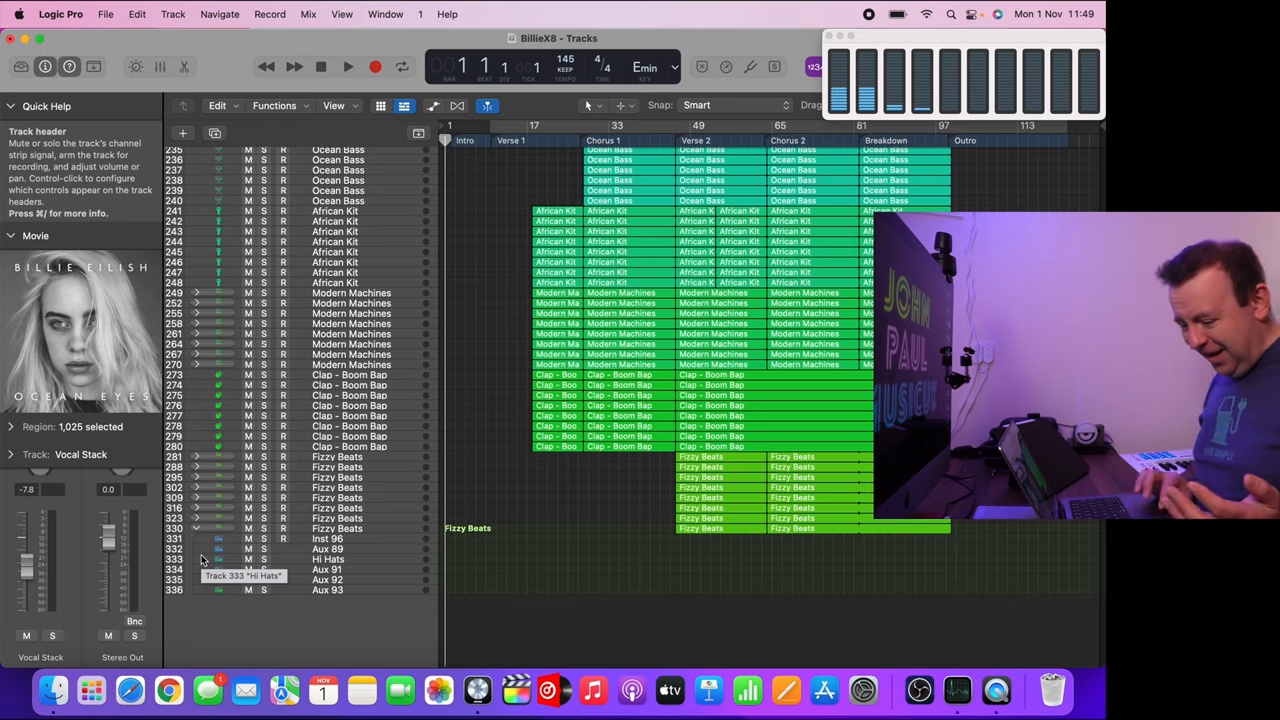
scroll(up, 3)
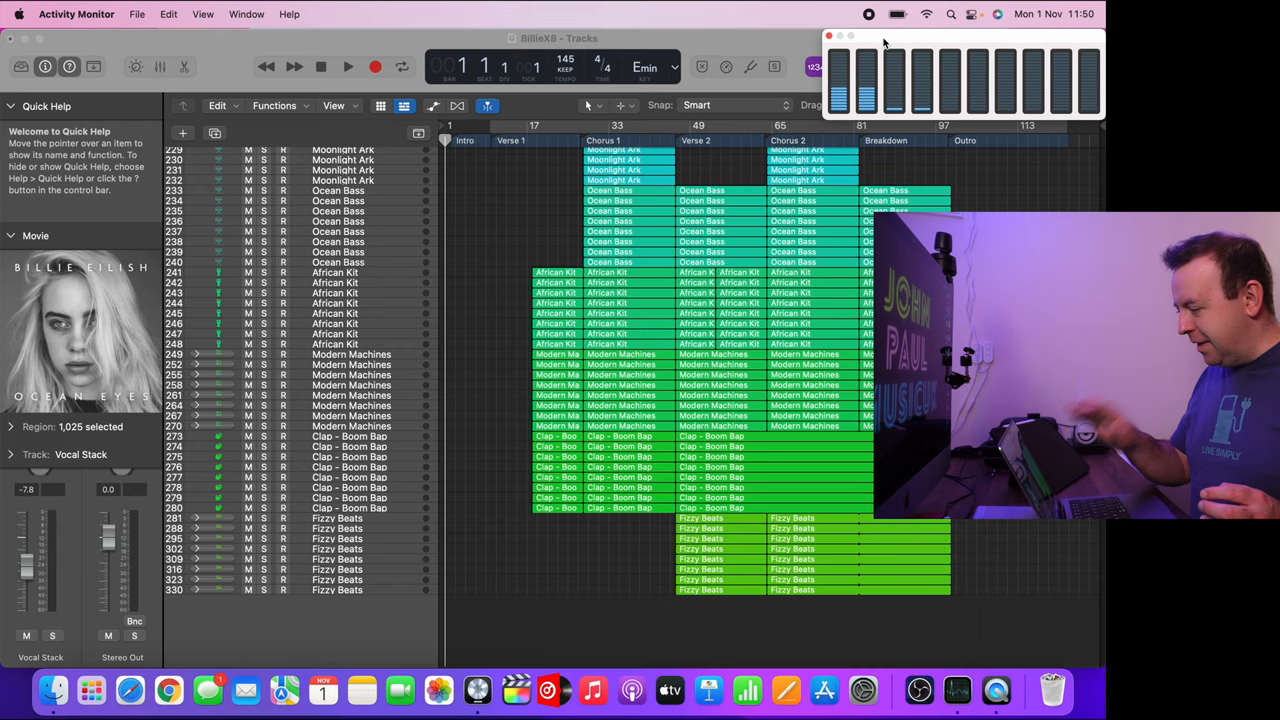
mouse_move(732, 50)
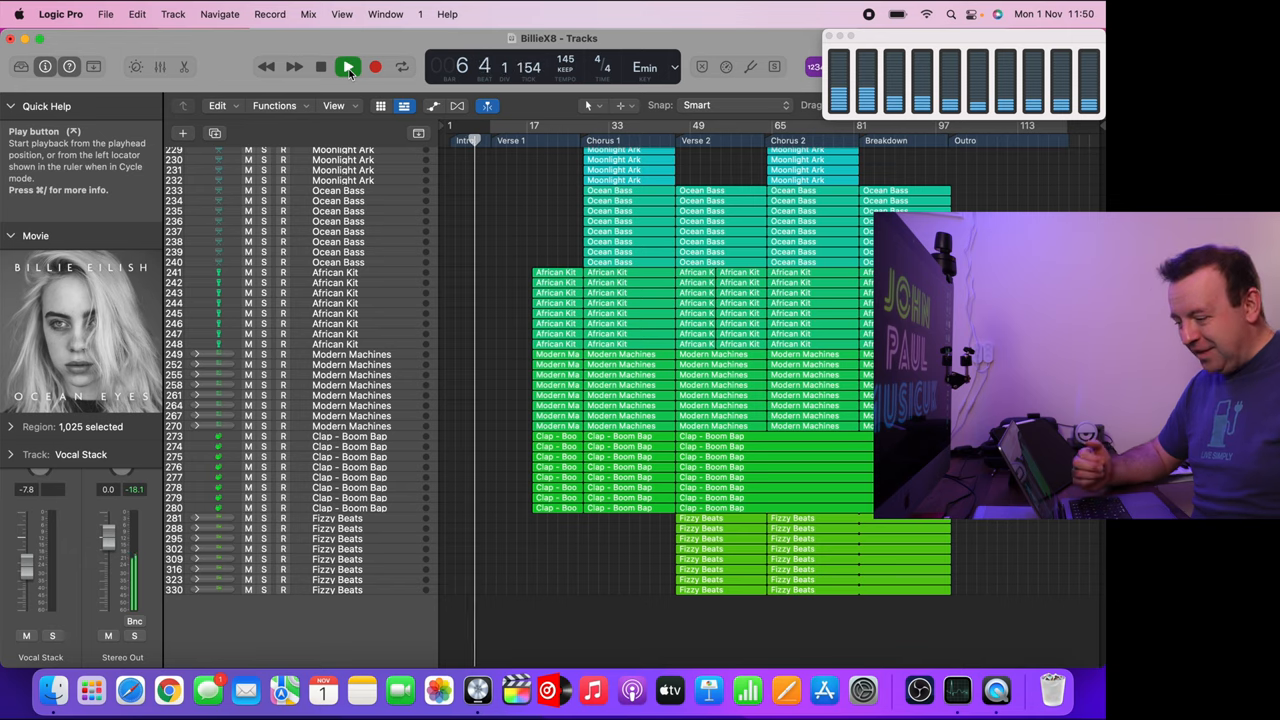
Step: Stop playback and scroll up the BillieX16 project's repeated Vocal Layer tracks
click(348, 66)
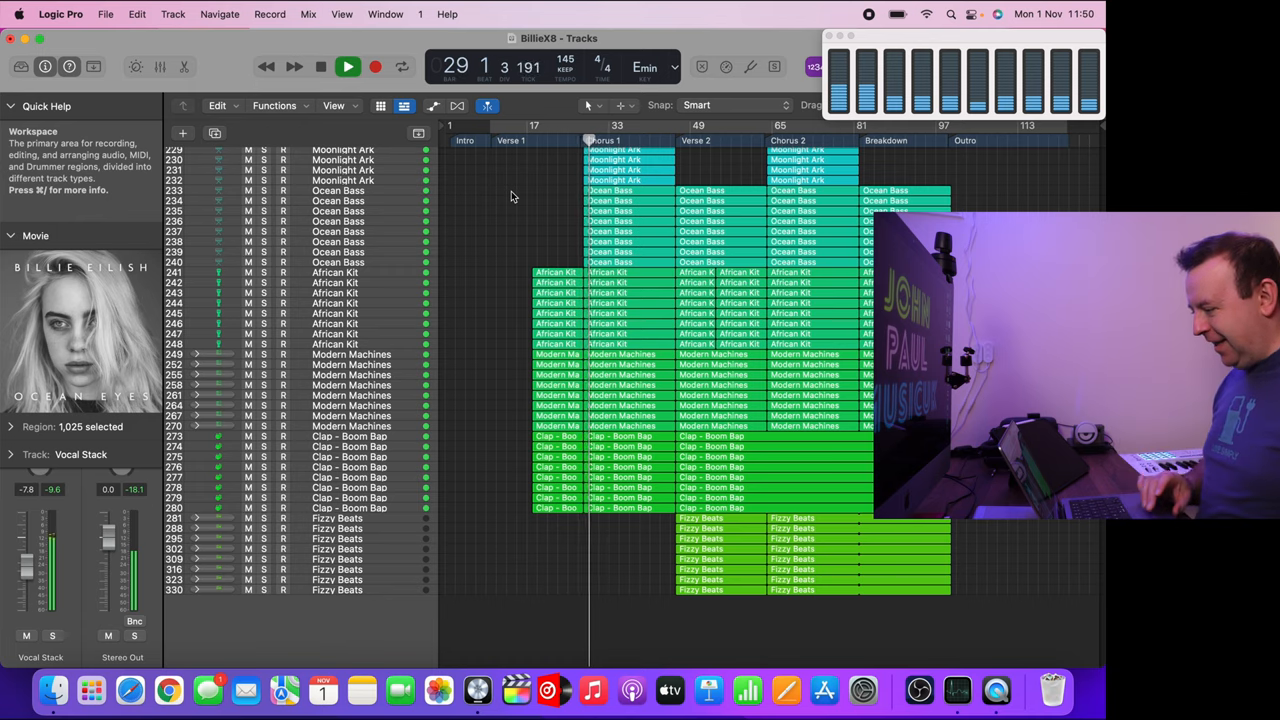
scroll(up, 3)
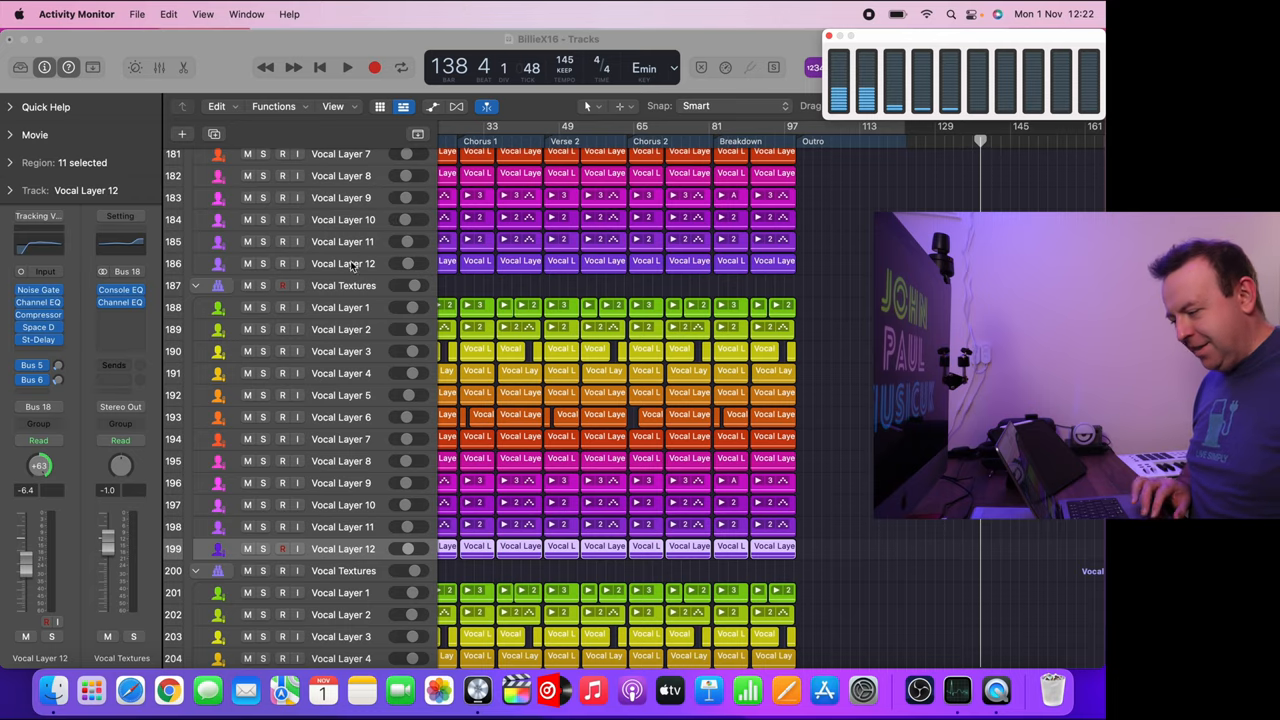
Step: Scroll down through the BillieX16 project's 660-plus duplicated tracks
scroll(up, 3)
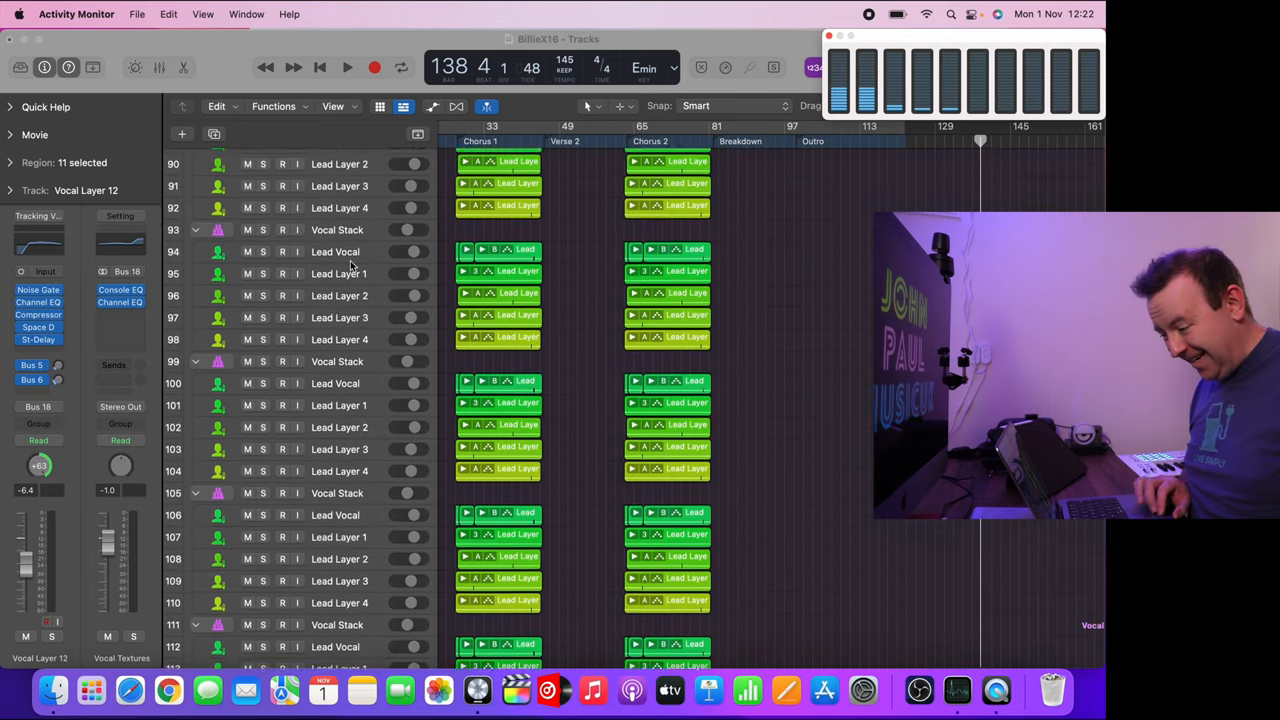
scroll(up, 3)
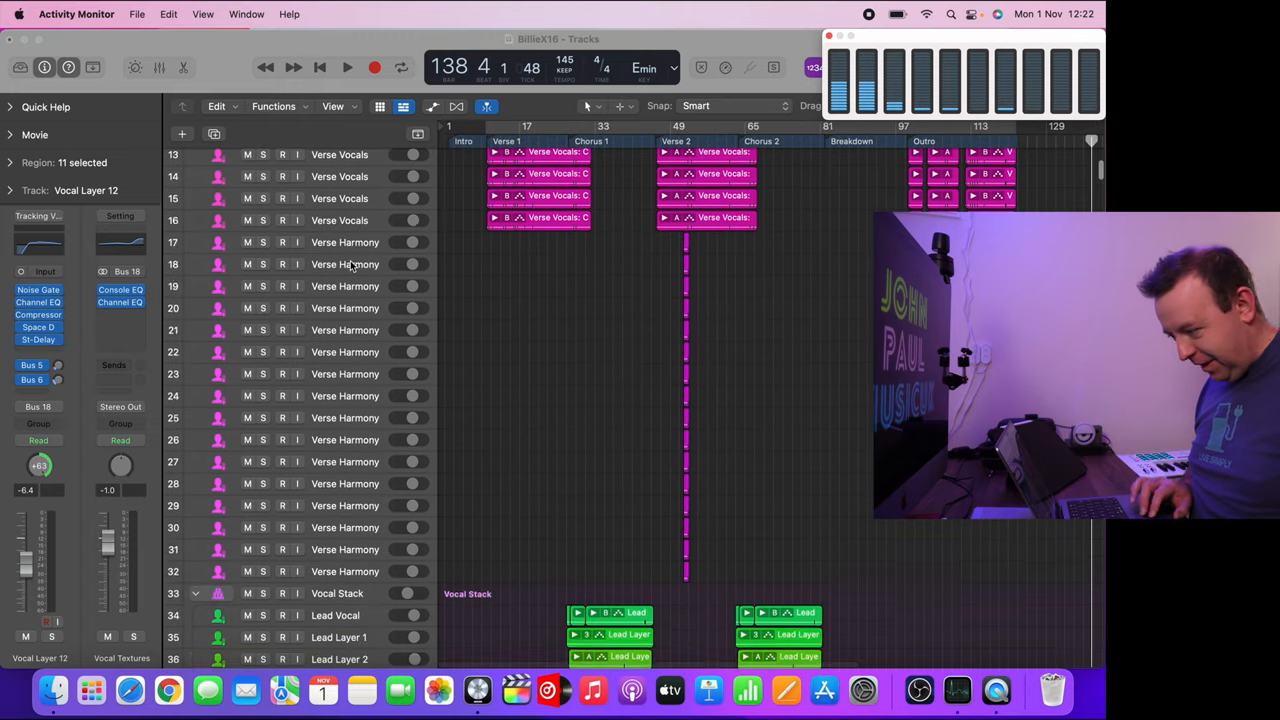
scroll(down, 3)
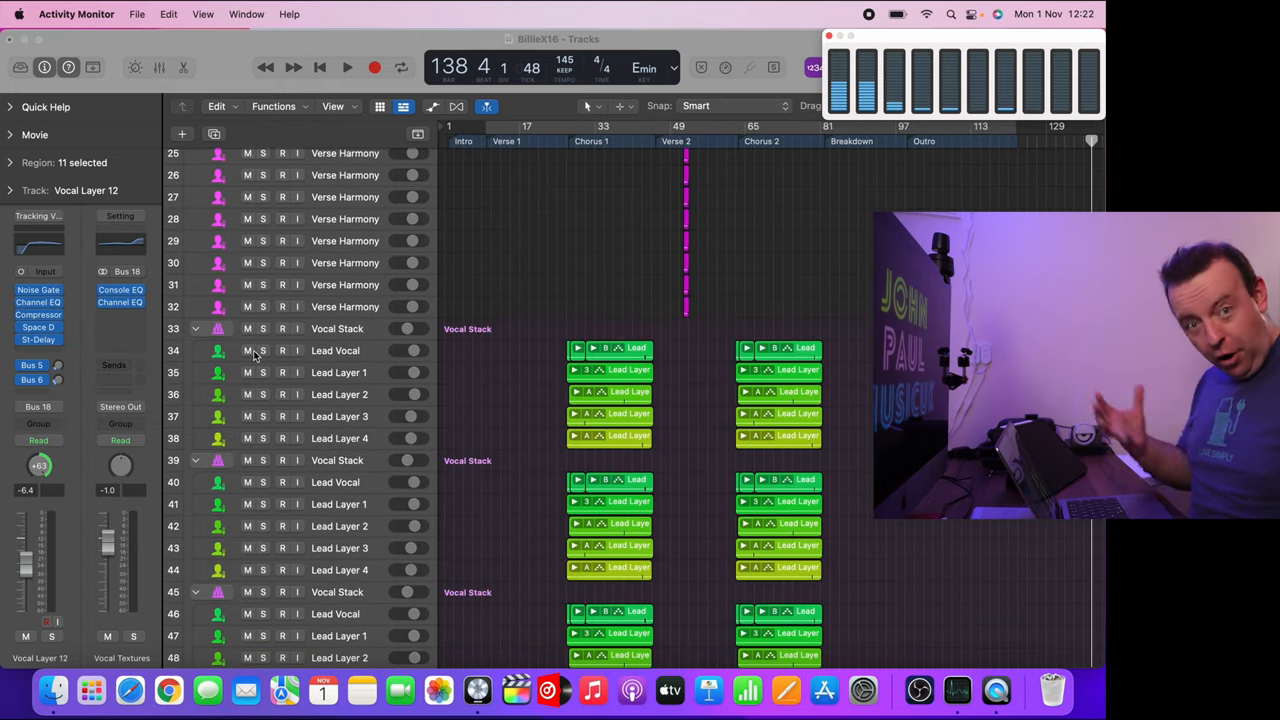
scroll(down, 3)
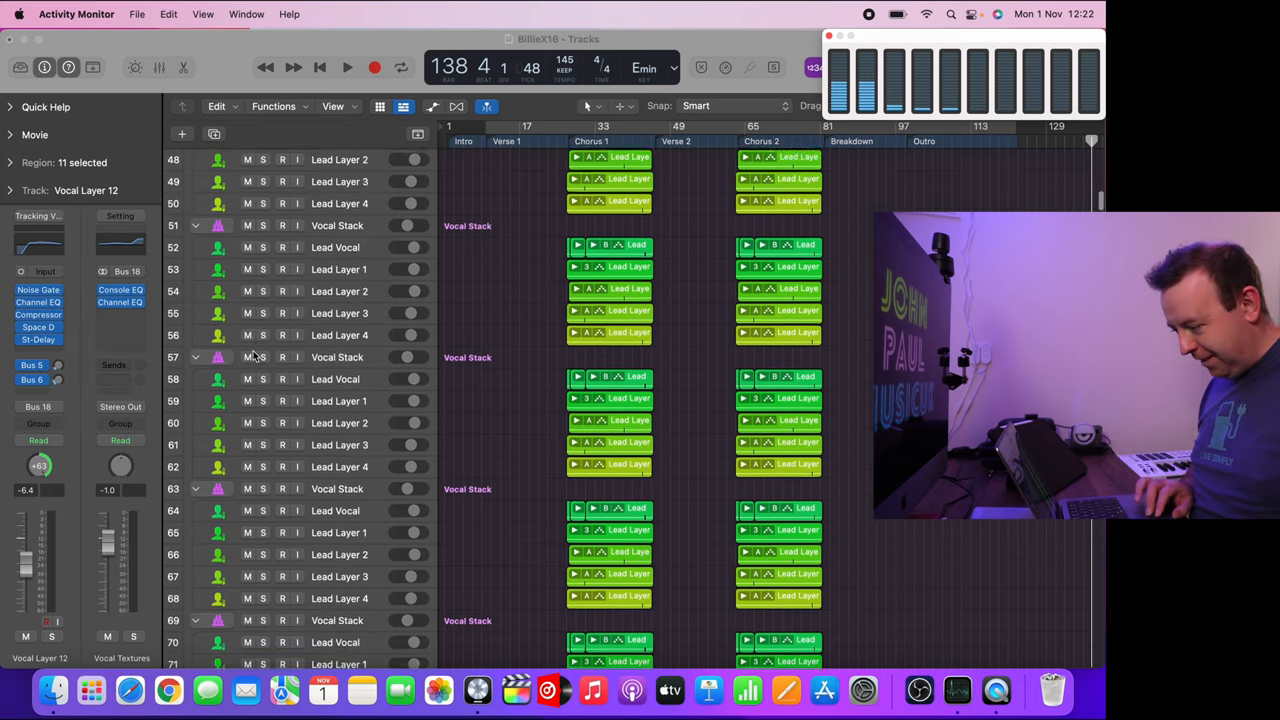
scroll(down, 3)
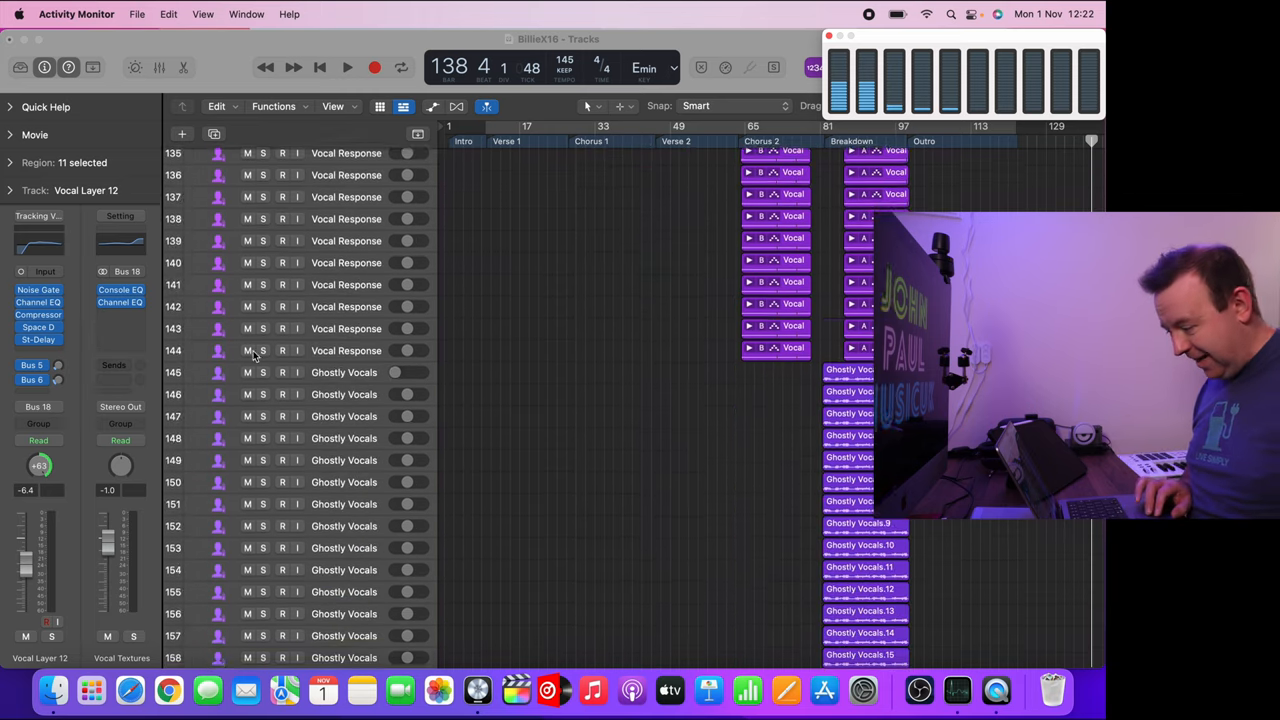
scroll(down, 3)
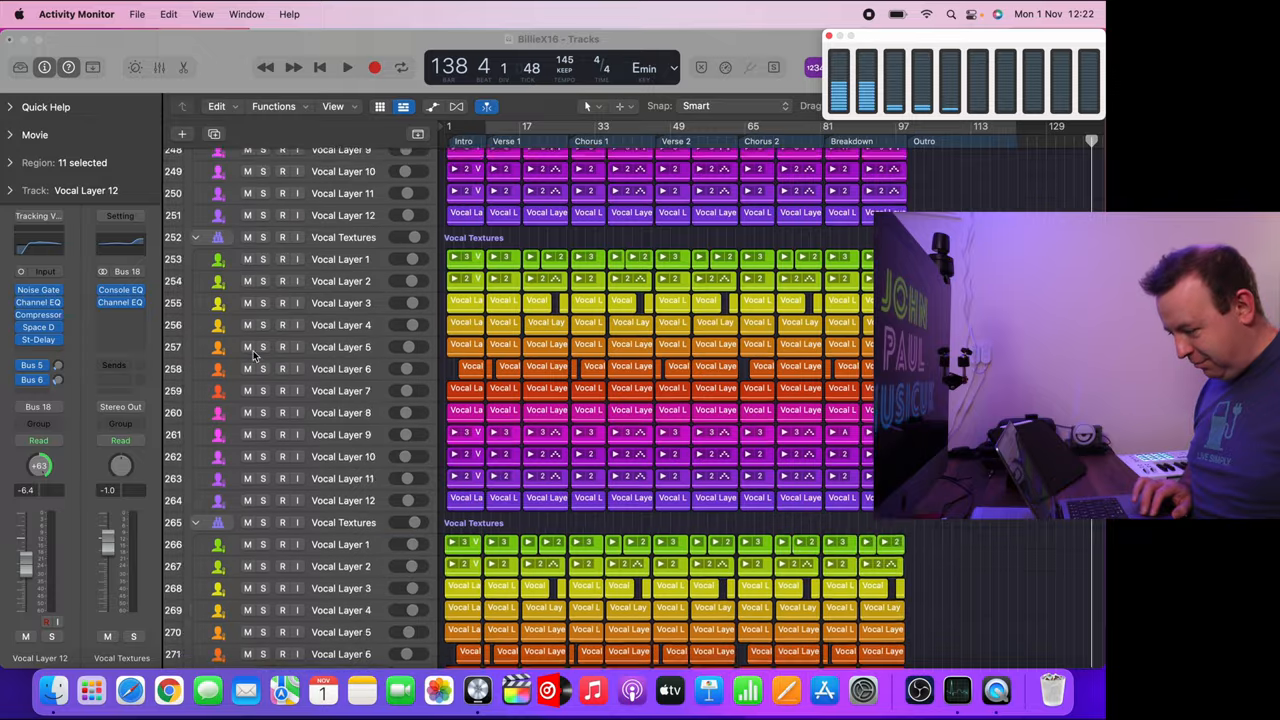
scroll(down, 3)
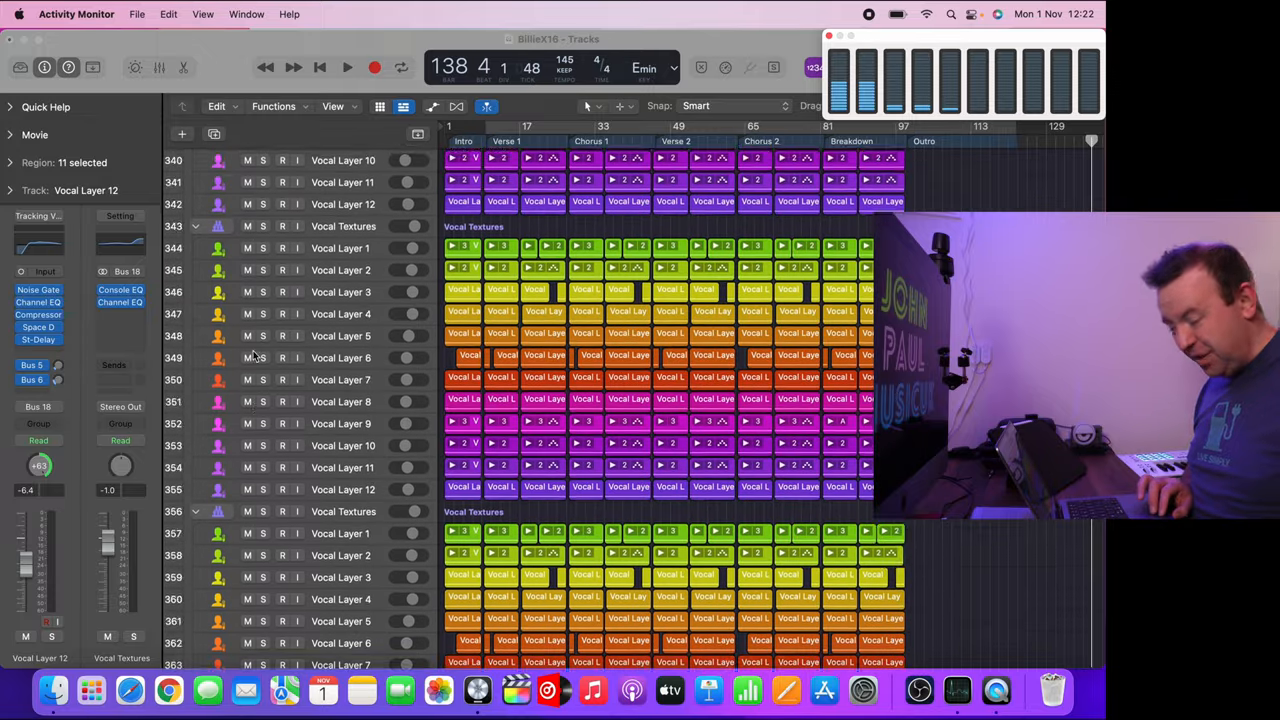
scroll(down, 3)
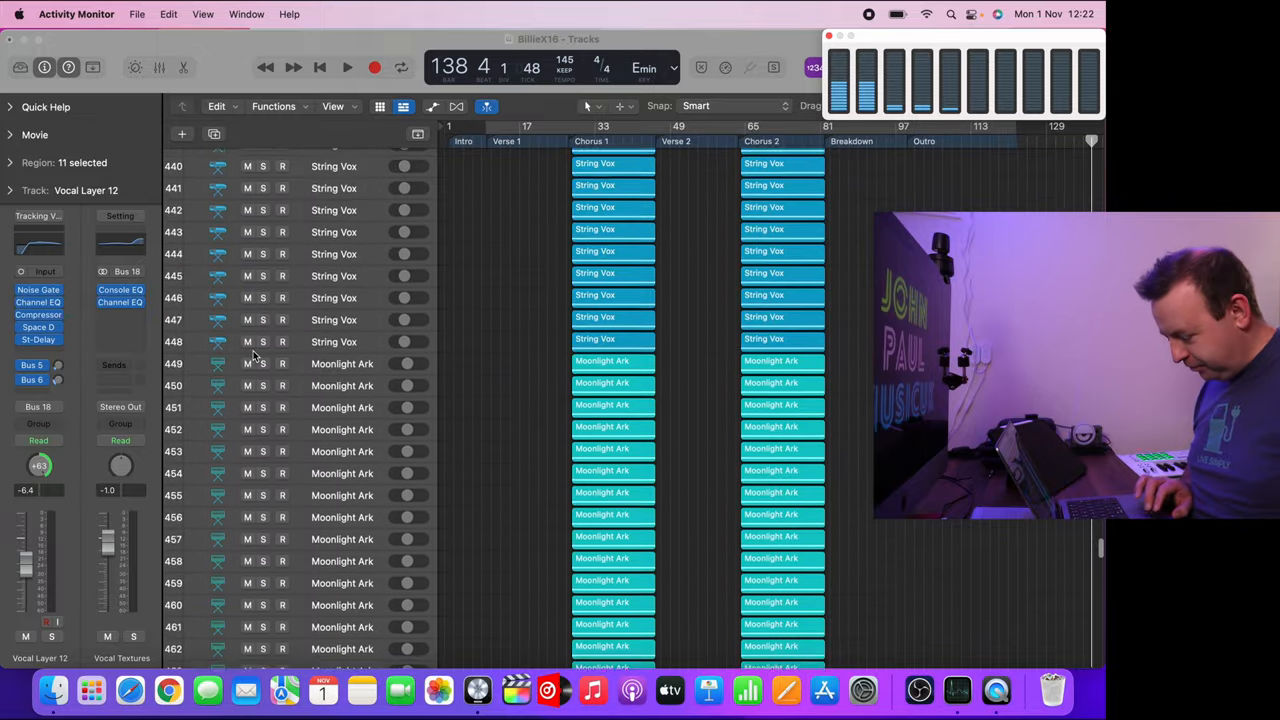
scroll(down, 3)
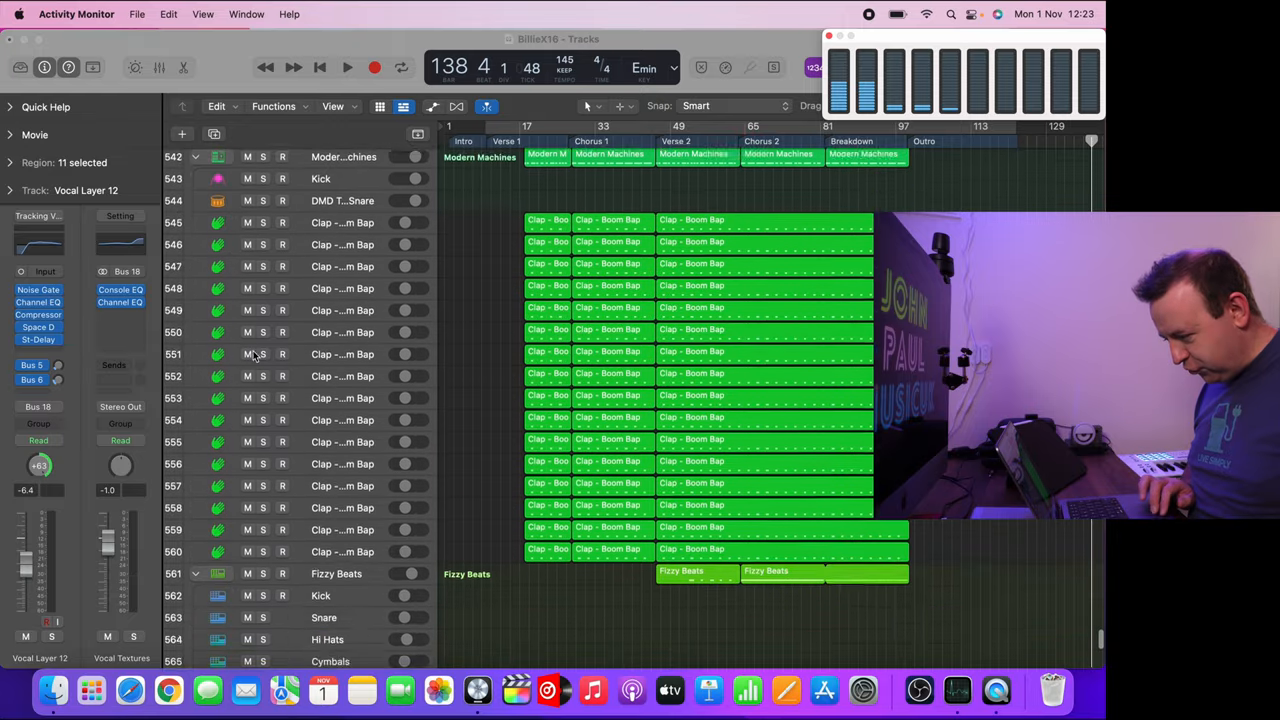
scroll(down, 3)
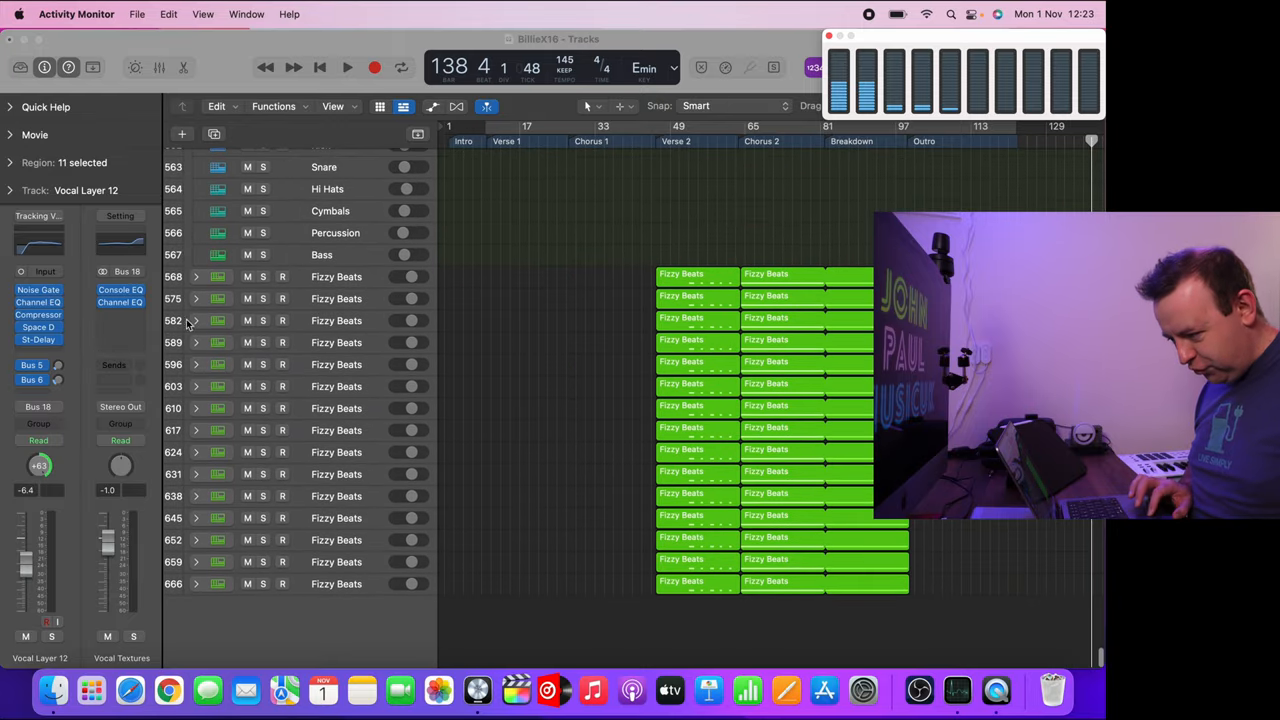
Step: Select a track and continue down to the Verse Vocals tracks before showing the Mixer
click(196, 276)
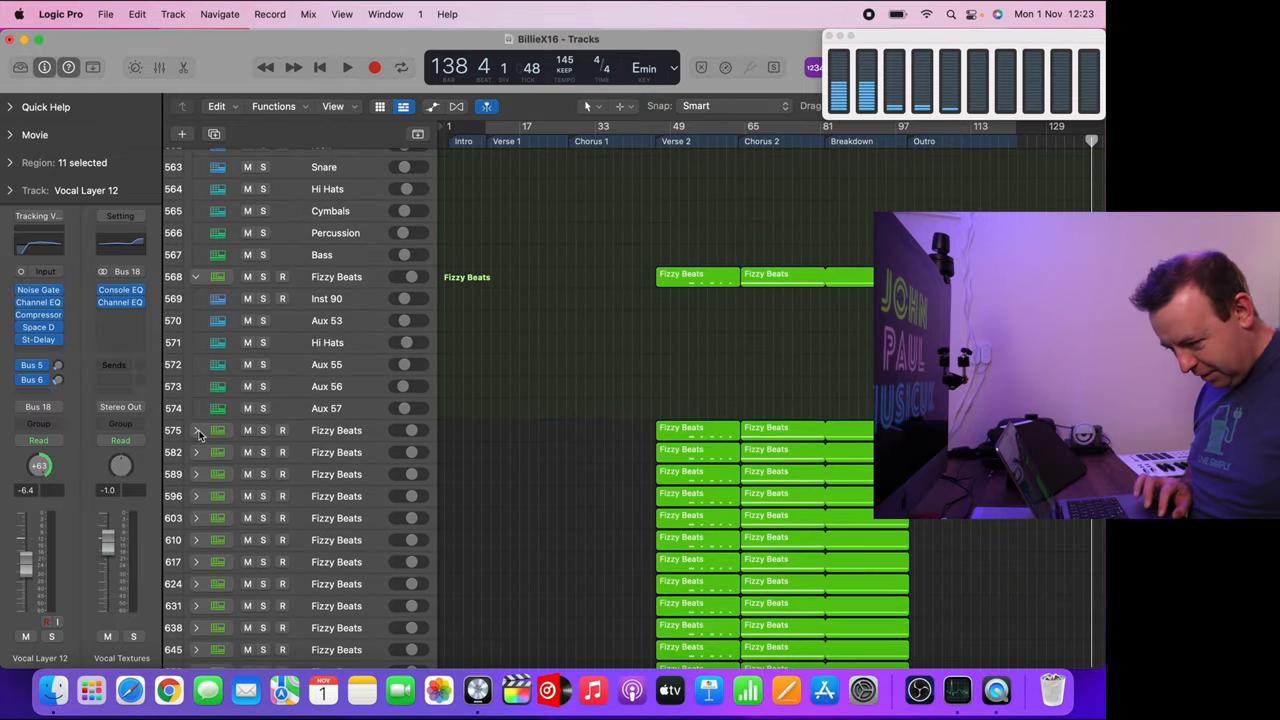
scroll(down, 3)
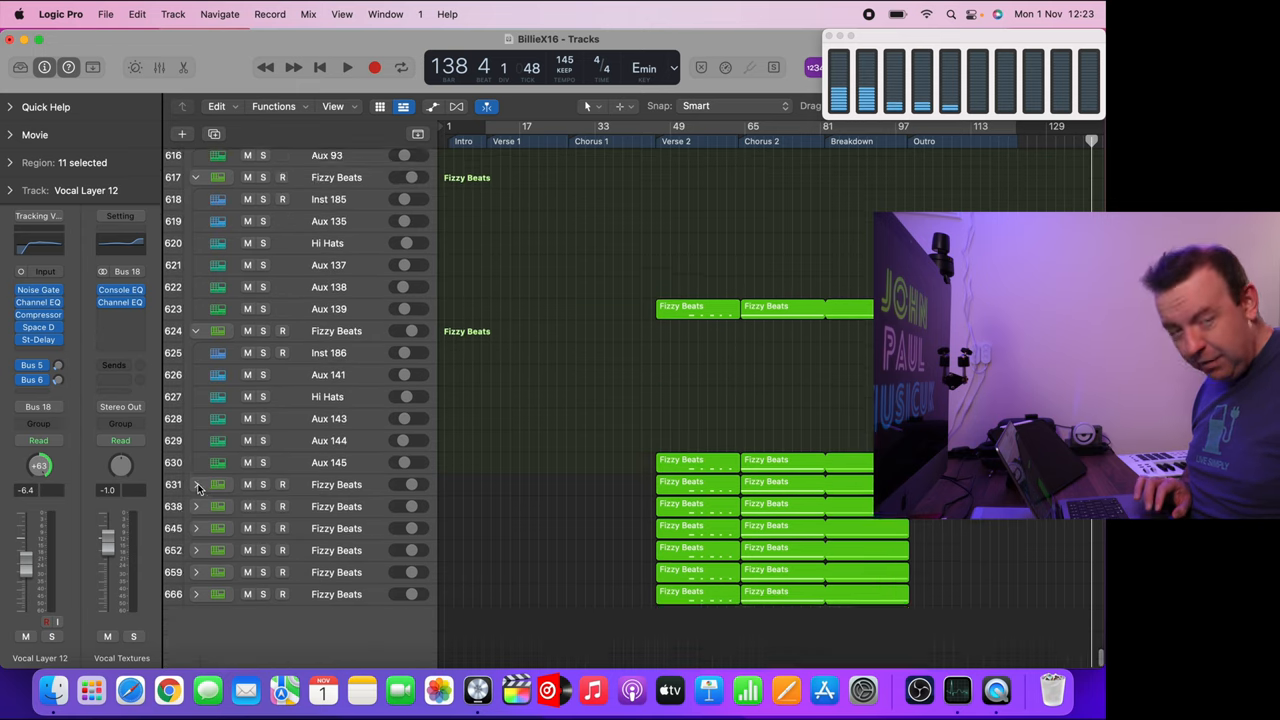
scroll(down, 3)
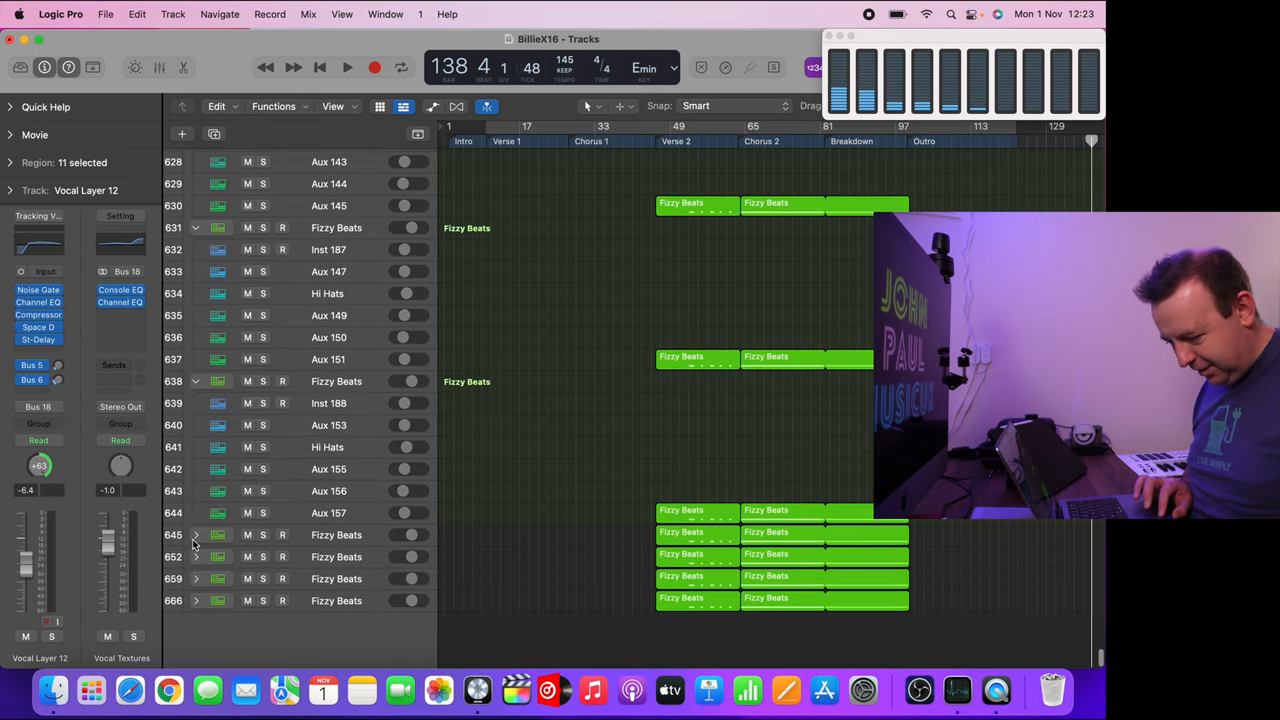
scroll(down, 3)
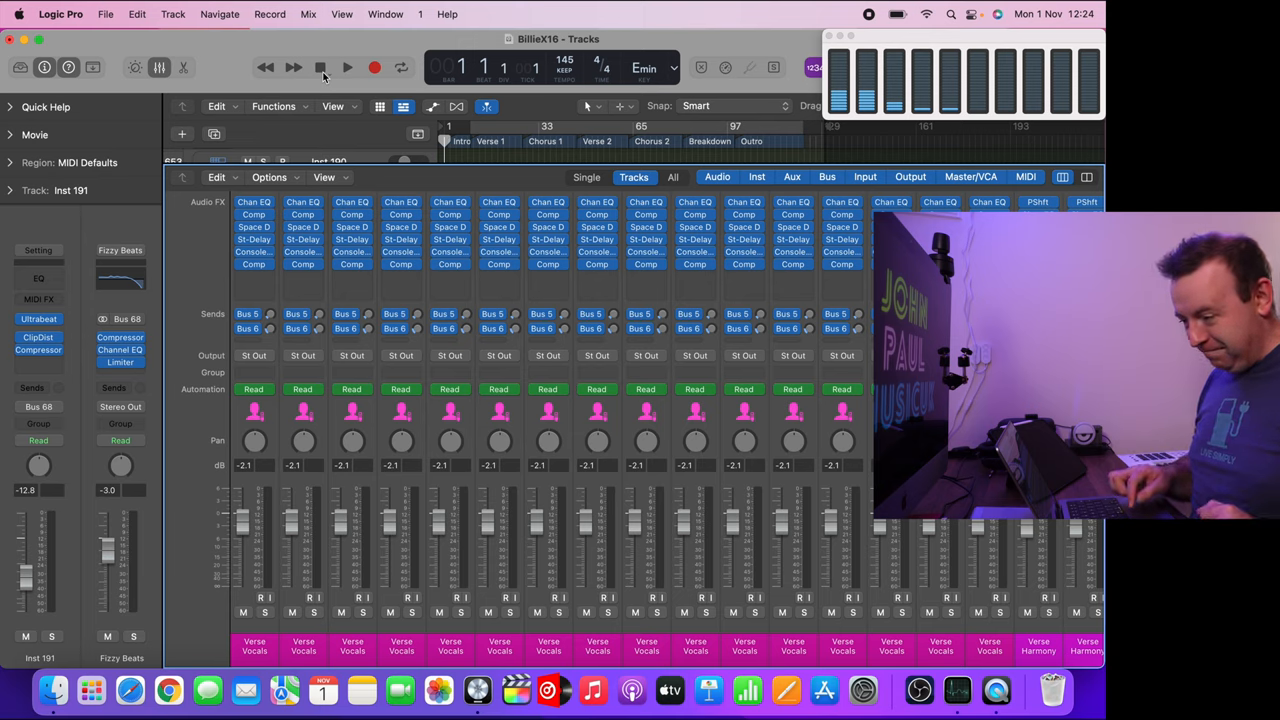
Step: Play the BillieX16 project from the start until a System Overload alert appears around bar 27
click(348, 68)
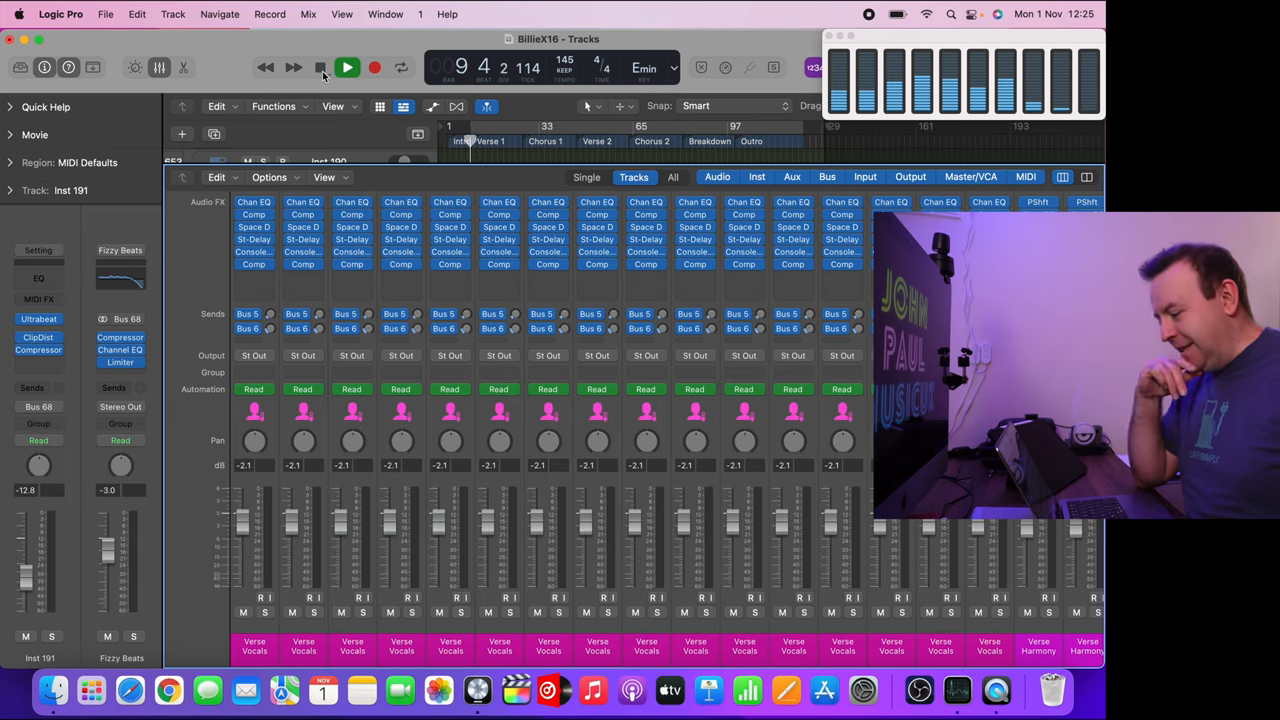
click(348, 68)
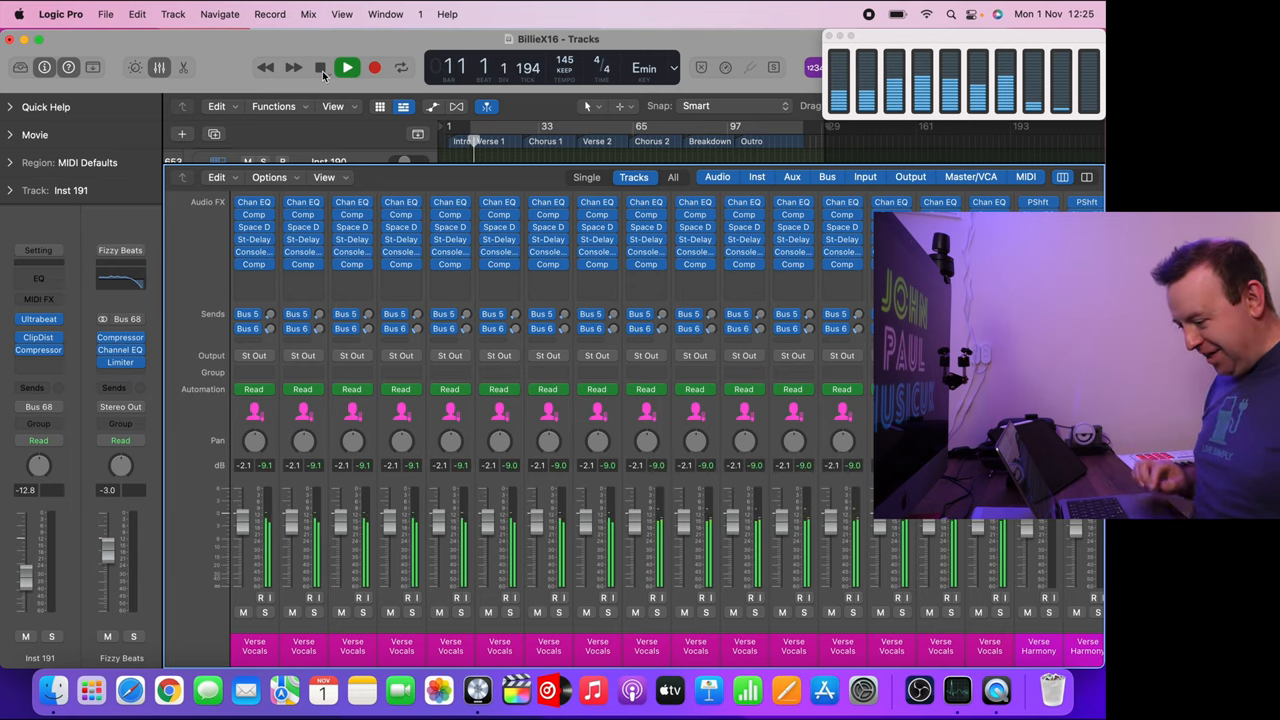
click(348, 68)
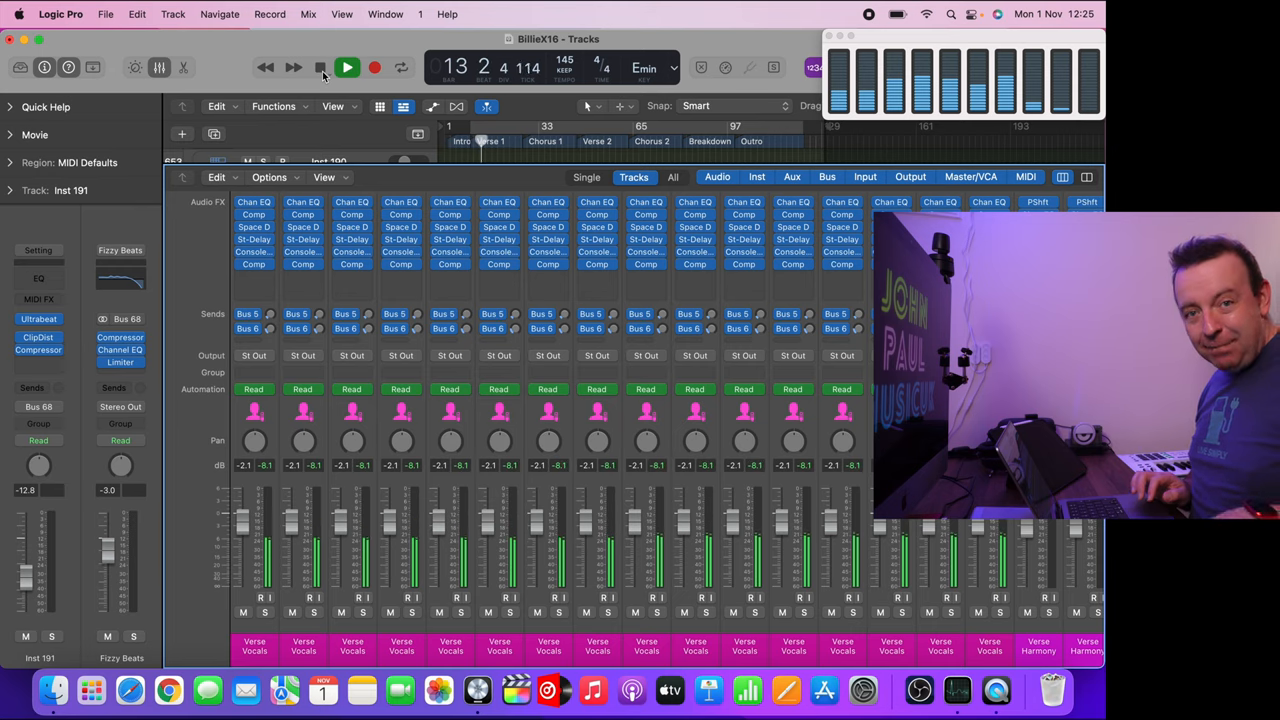
click(348, 68)
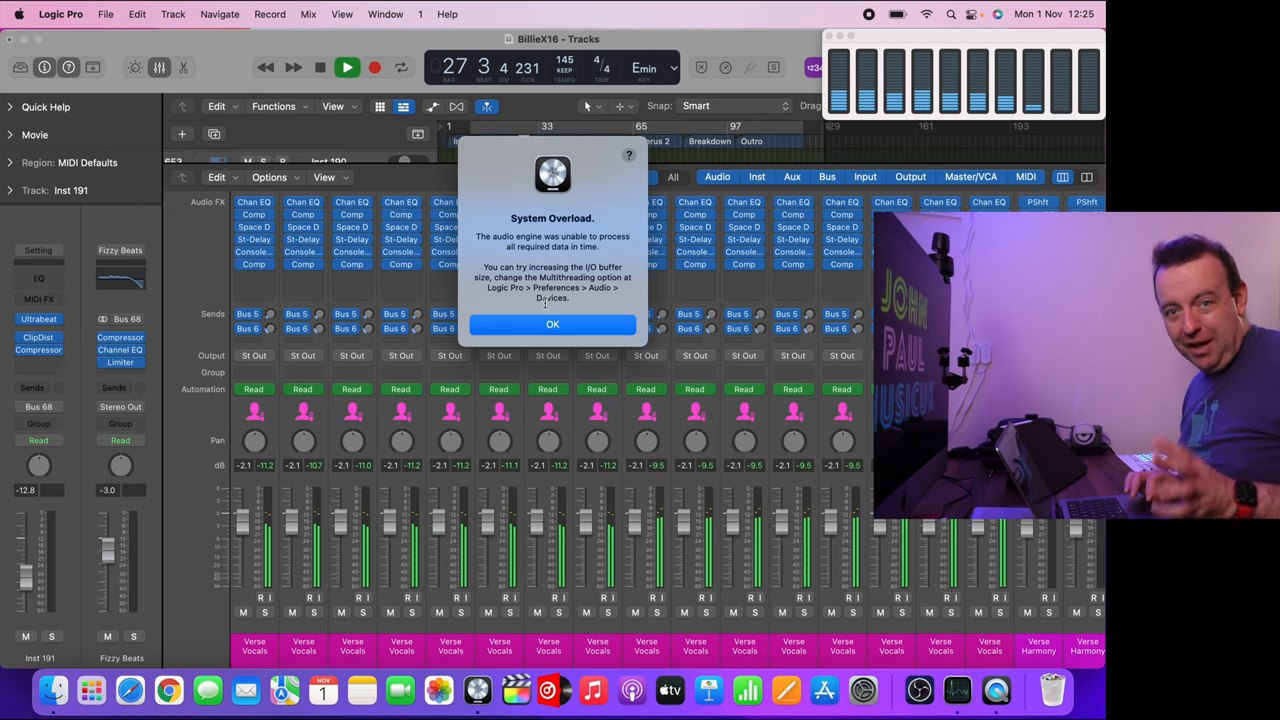
Step: Acknowledge the System Overload alert while BillieX16 keeps playing near bar 26
click(552, 324)
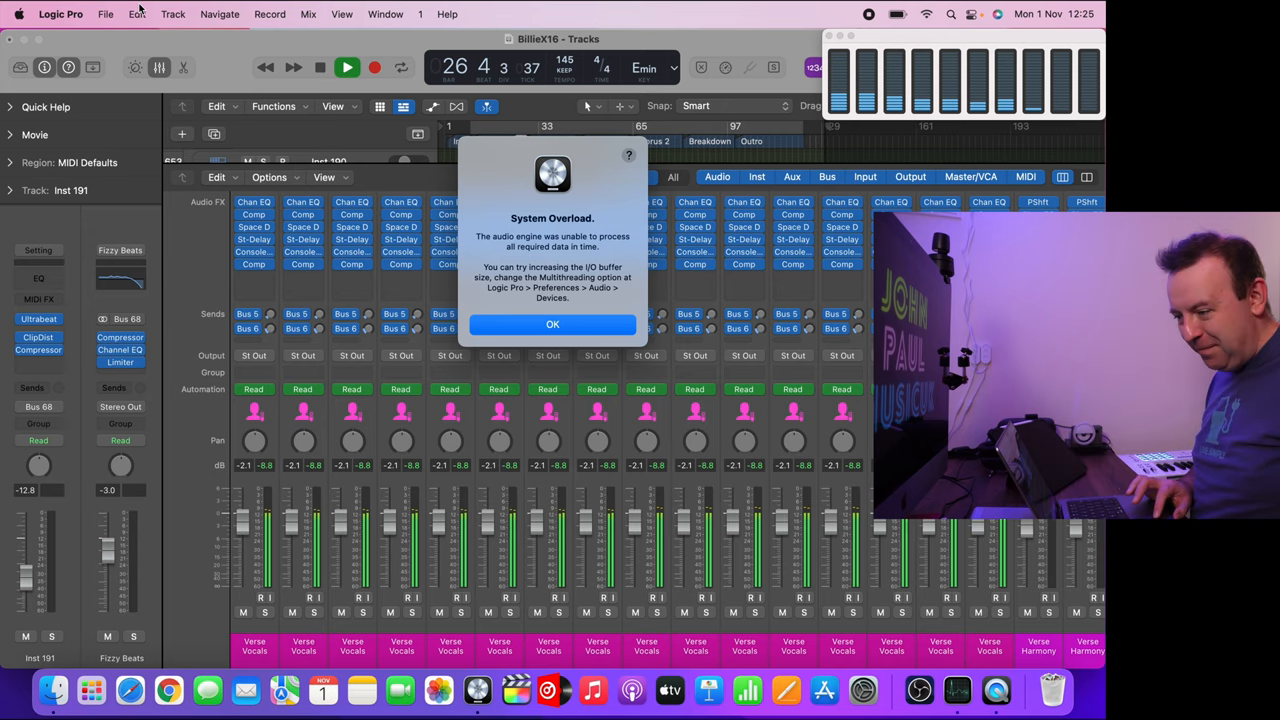
Step: Dismiss the overload alert and bring up the Audio preferences from the Logic Pro menu
click(60, 12)
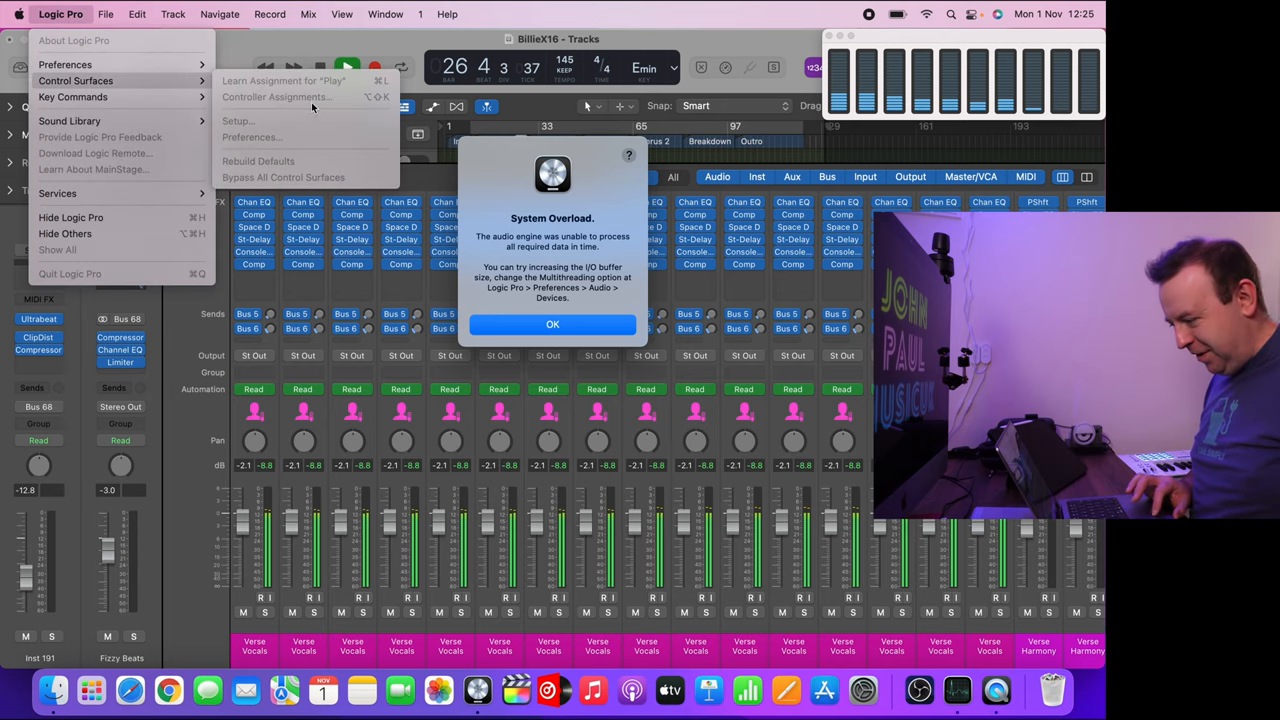
click(552, 324)
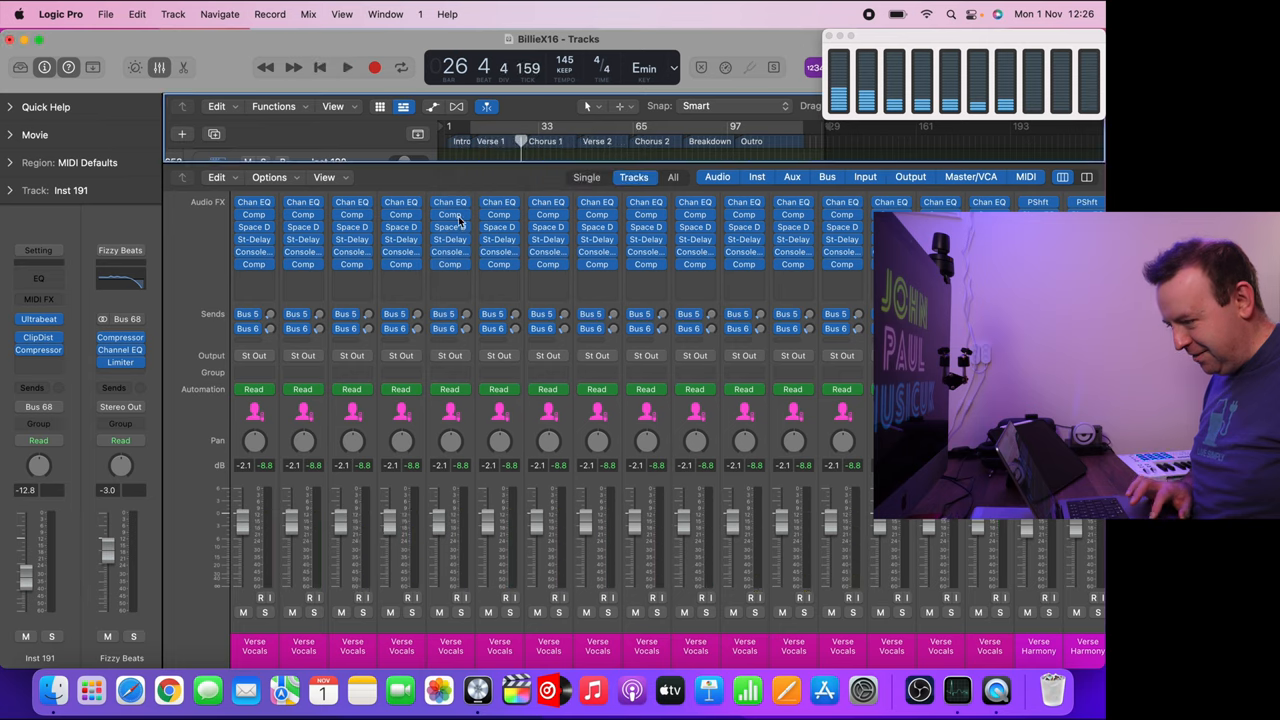
click(60, 14)
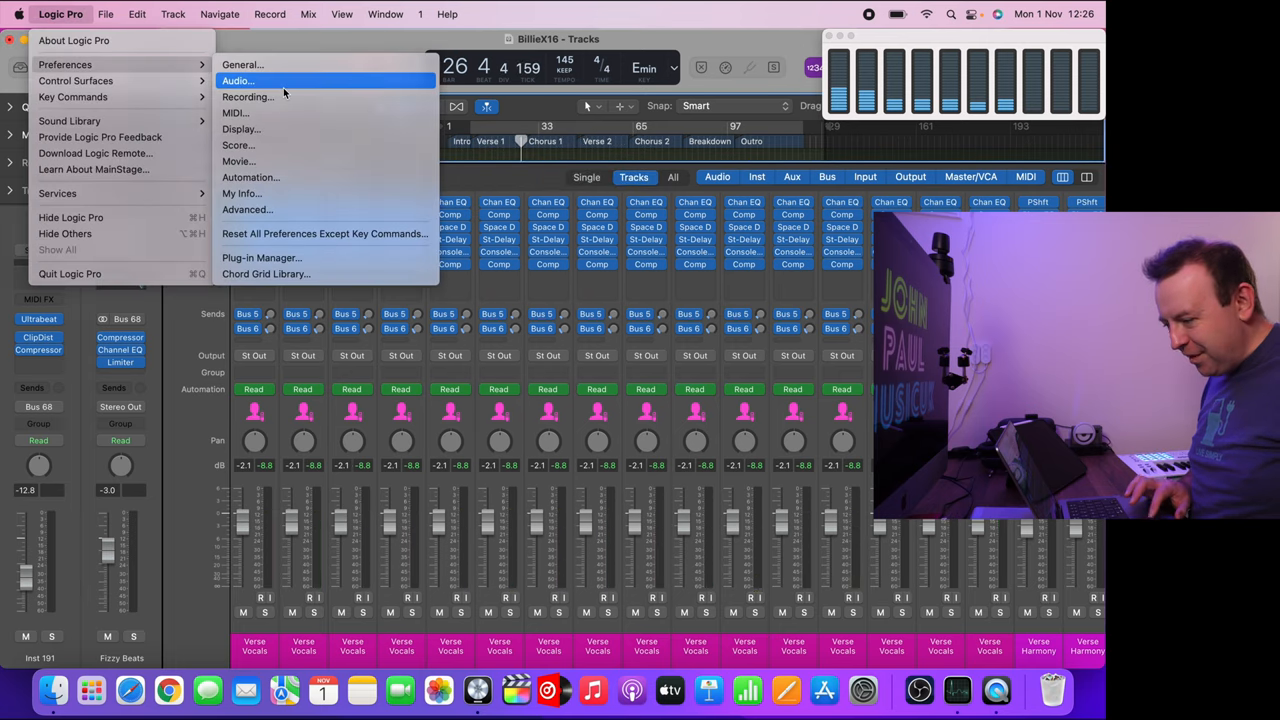
click(236, 80)
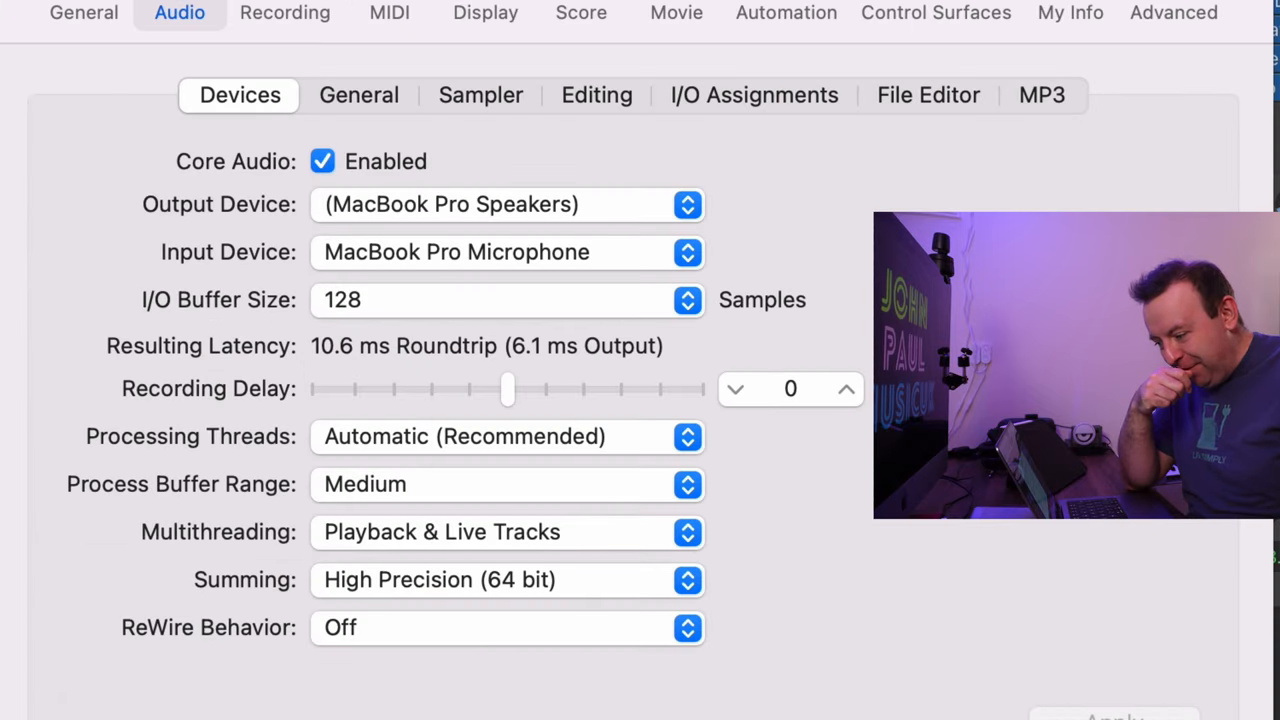
mouse_move(754, 76)
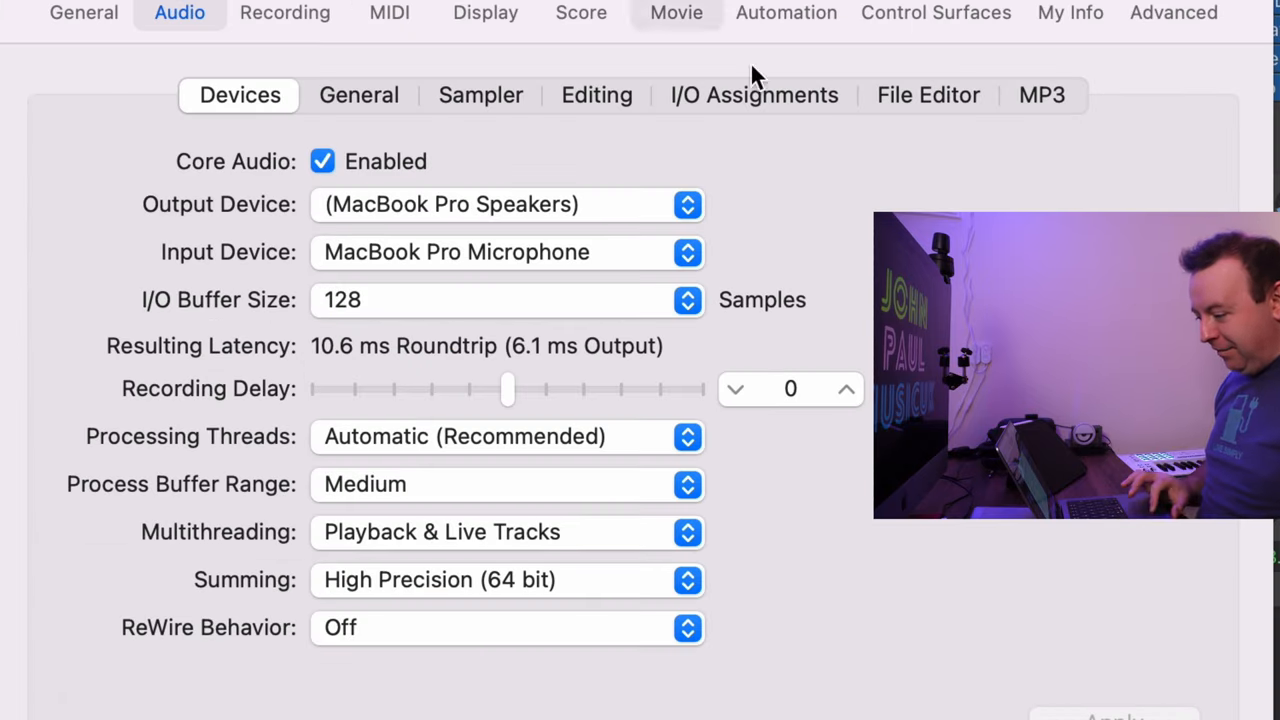
Step: Raise the I/O Buffer Size from 128 to 1024 samples, apply it and close Preferences
click(688, 300)
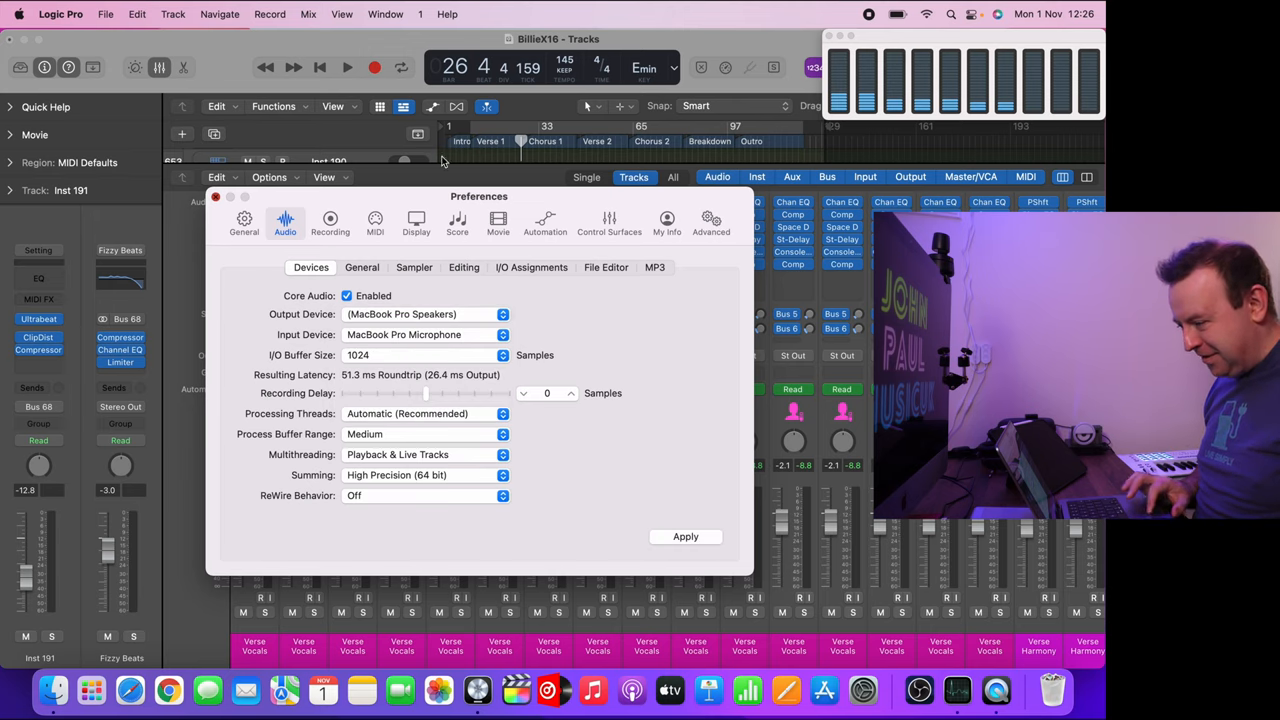
click(684, 536)
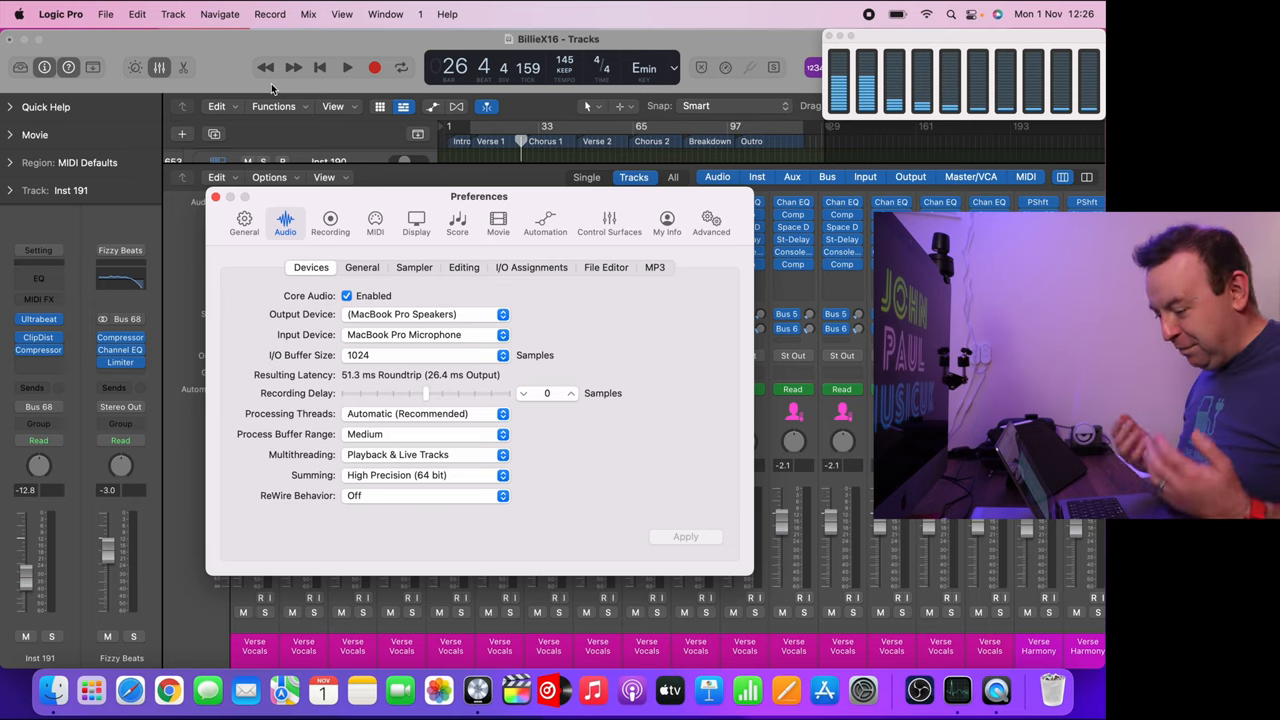
mouse_move(288, 206)
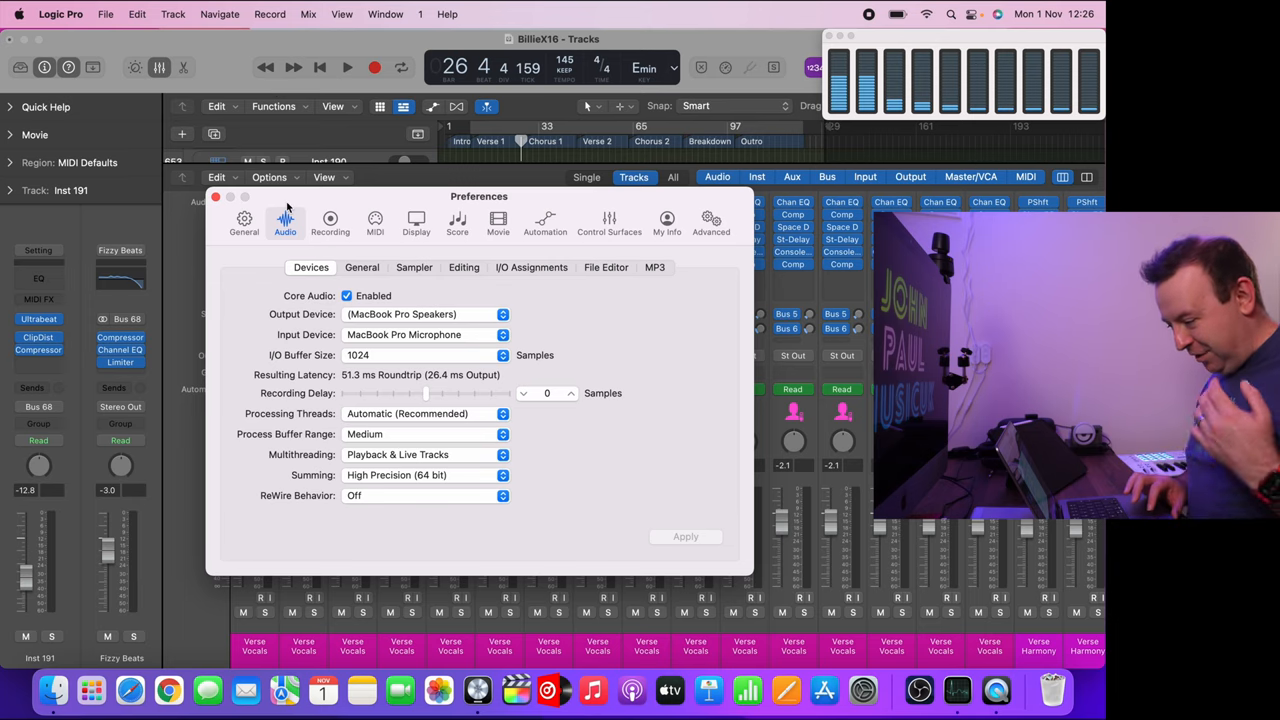
click(216, 196)
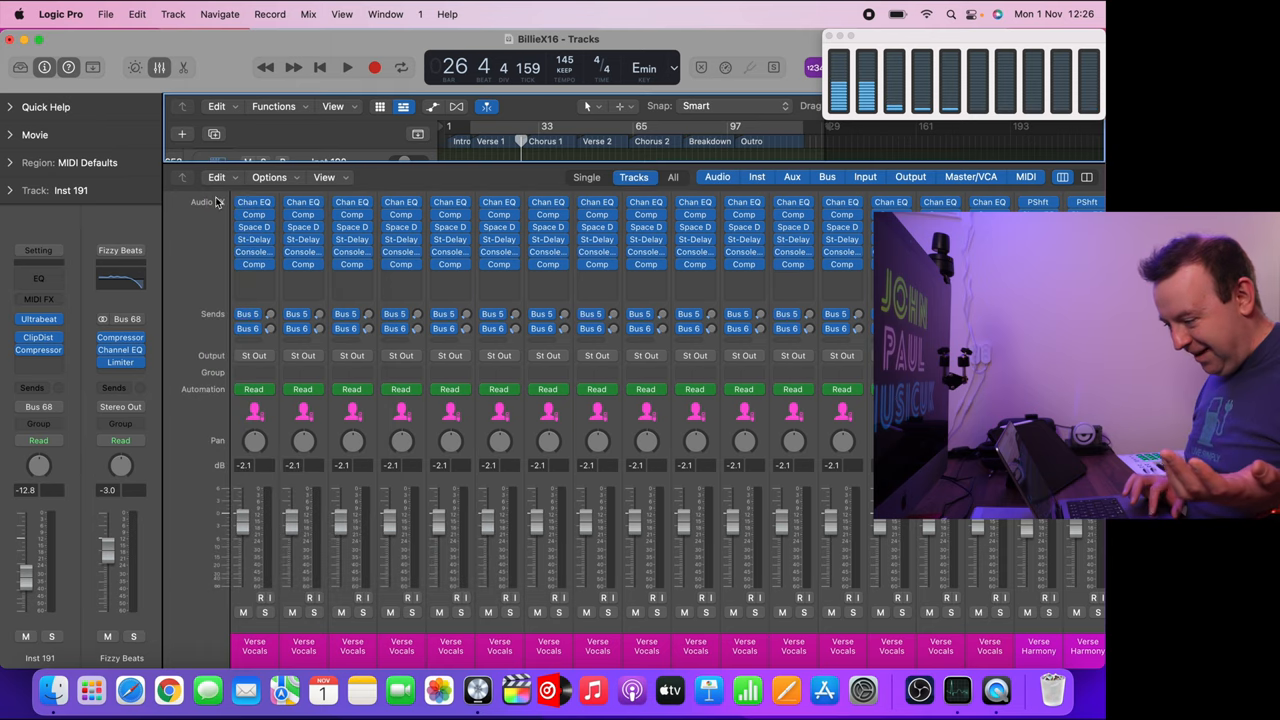
Step: Restart BillieX16 playback from the song start with the 1024-sample buffer, no overload alert
click(320, 68)
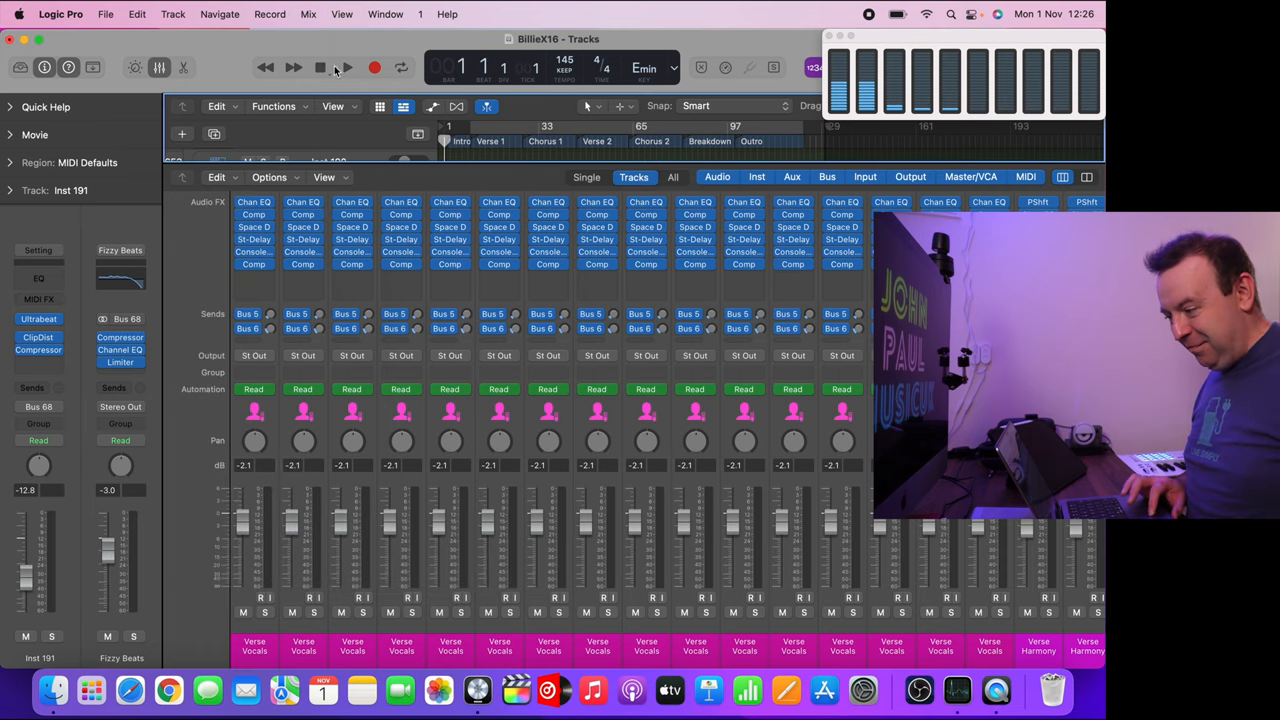
click(346, 68)
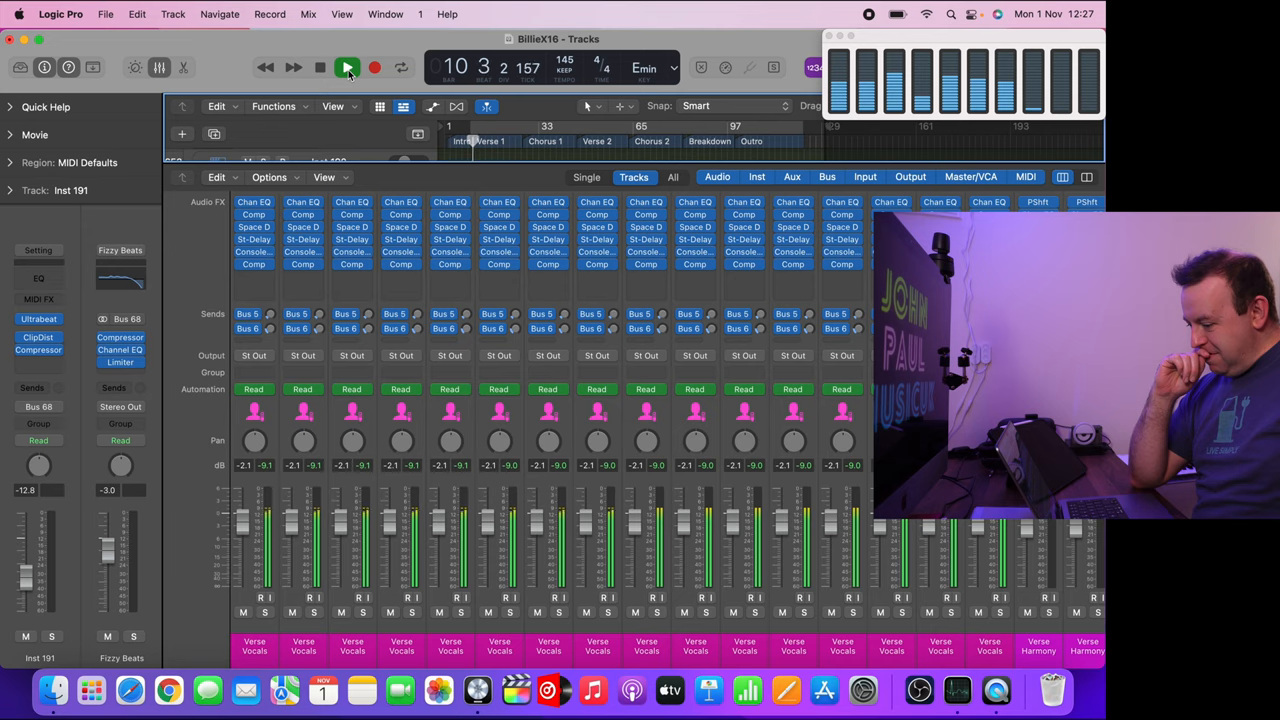
click(348, 68)
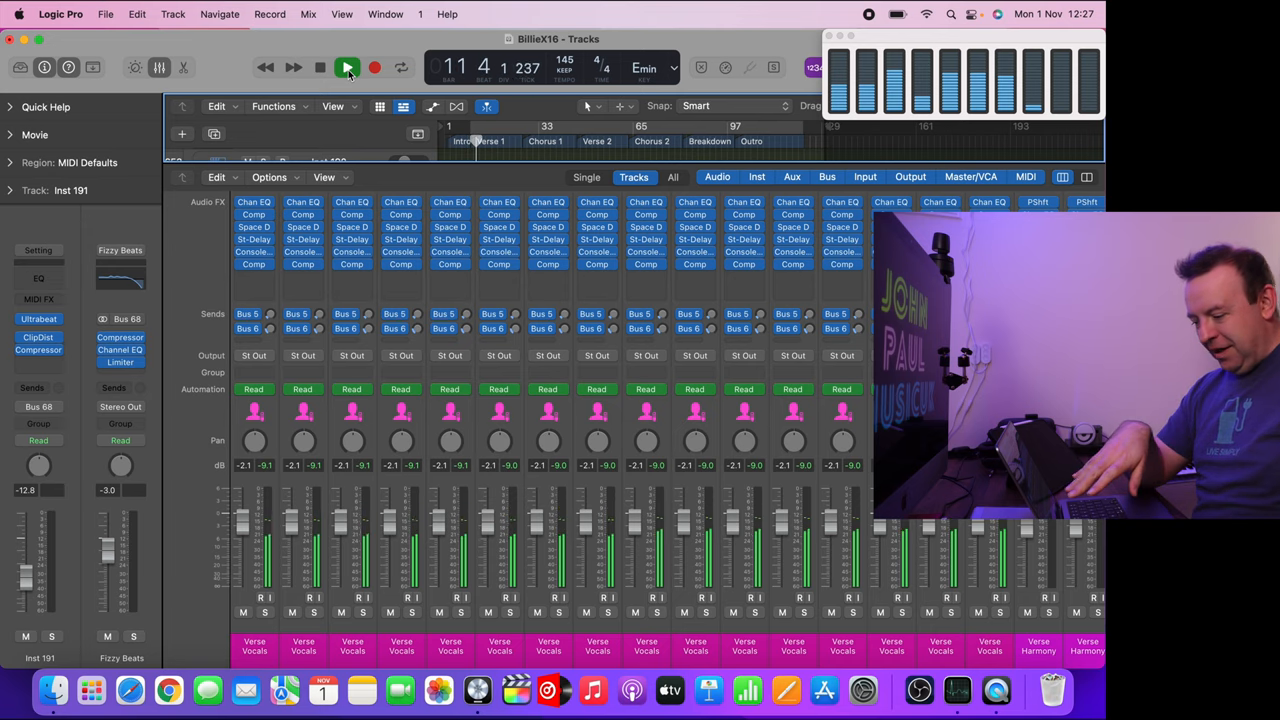
click(348, 68)
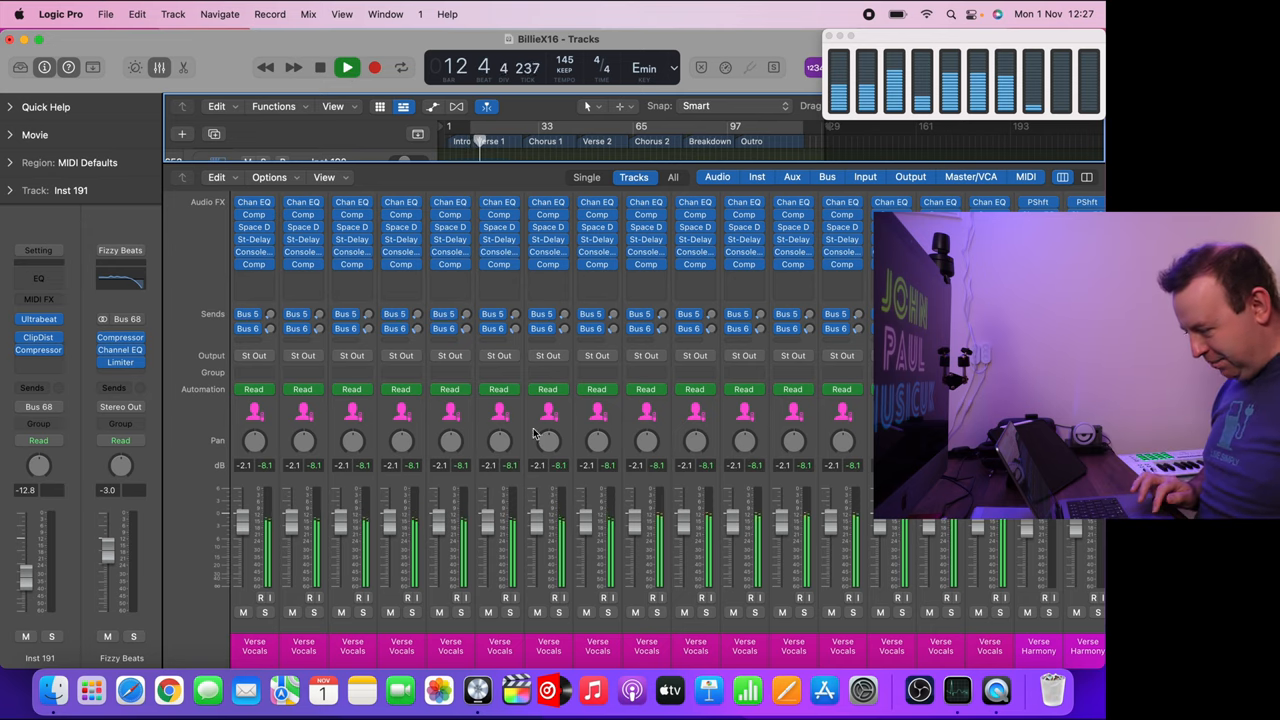